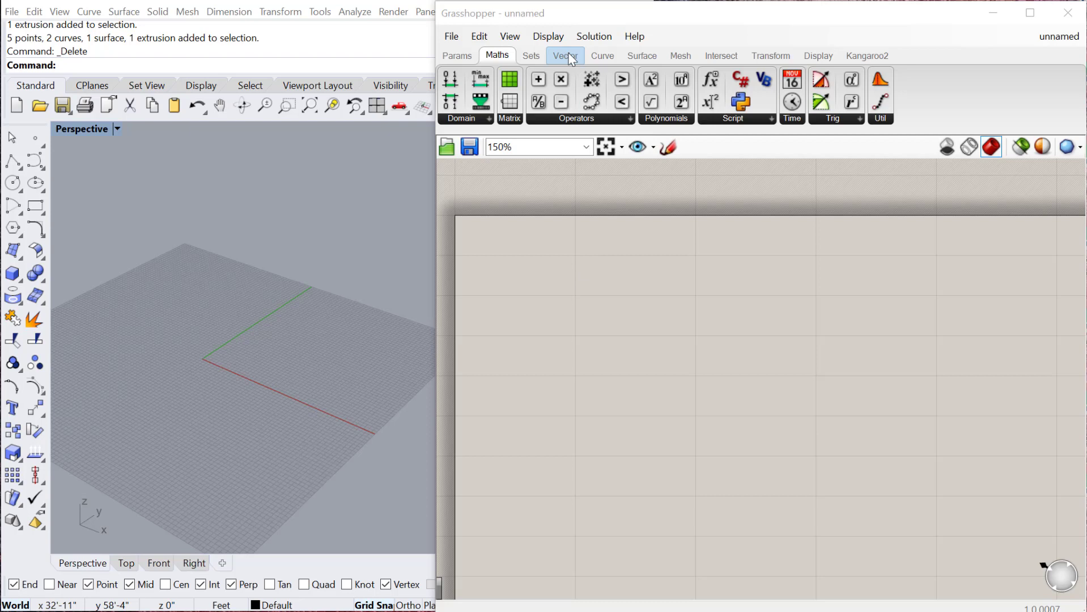
# - Place the two-point Line component from Curve > Primitive onto the canvas
pyautogui.click(602, 55)
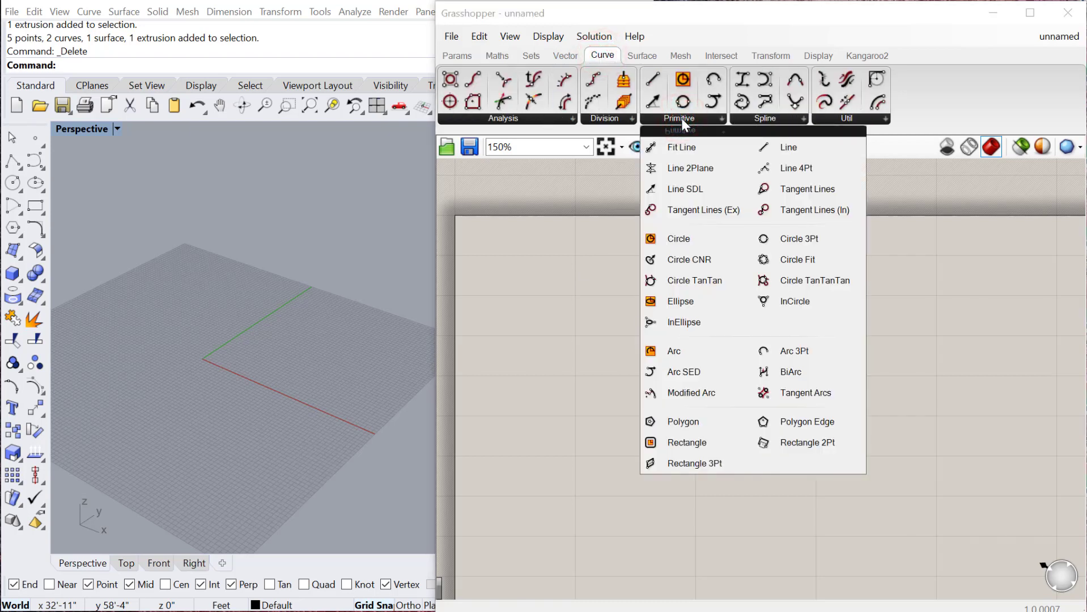
pyautogui.moveTo(688, 260)
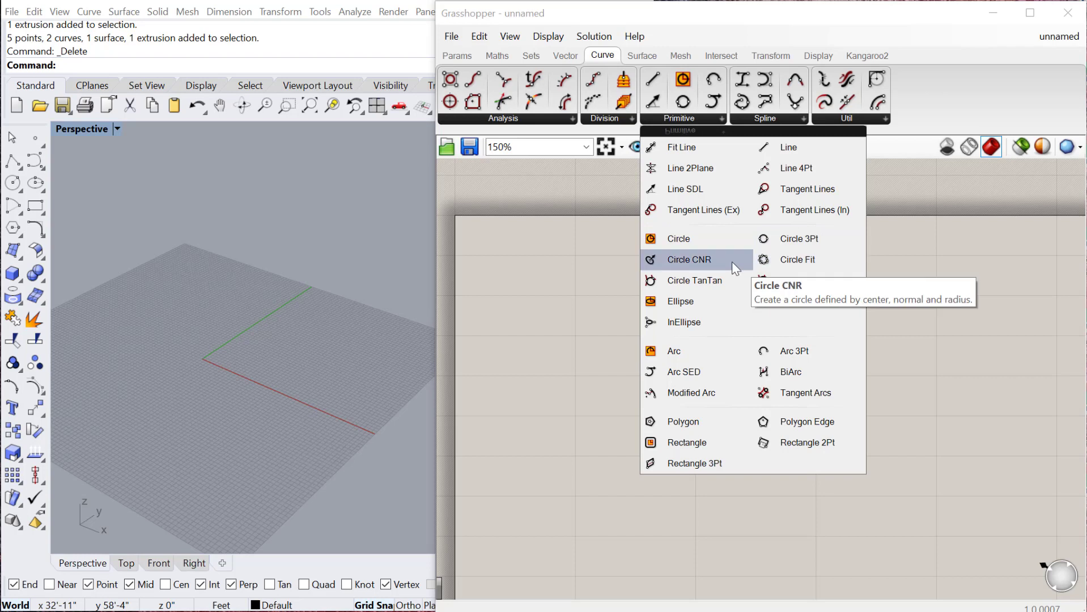
pyautogui.moveTo(763, 179)
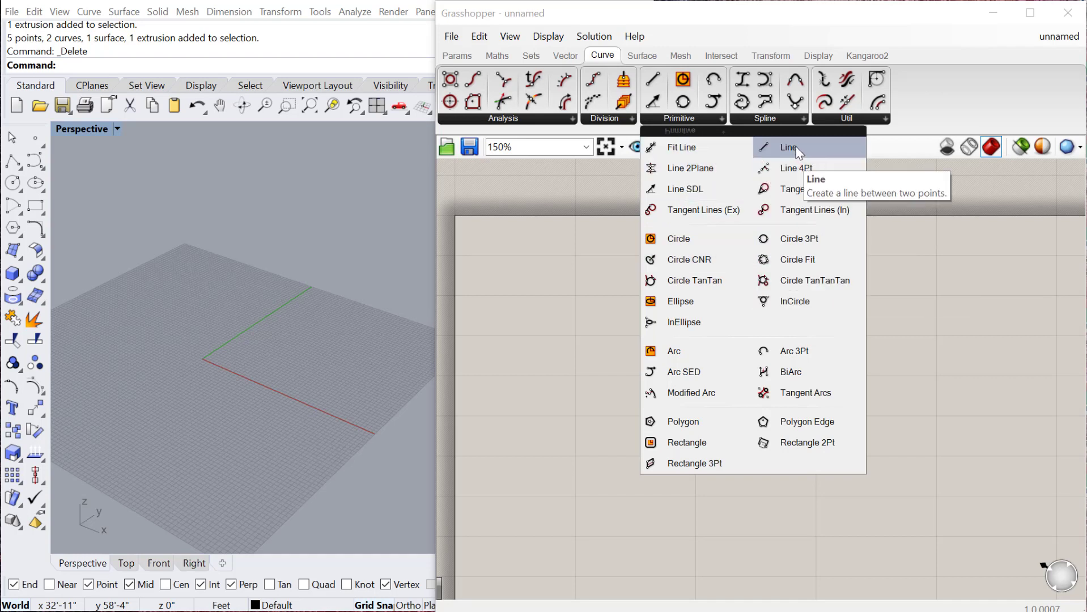
pyautogui.click(788, 148)
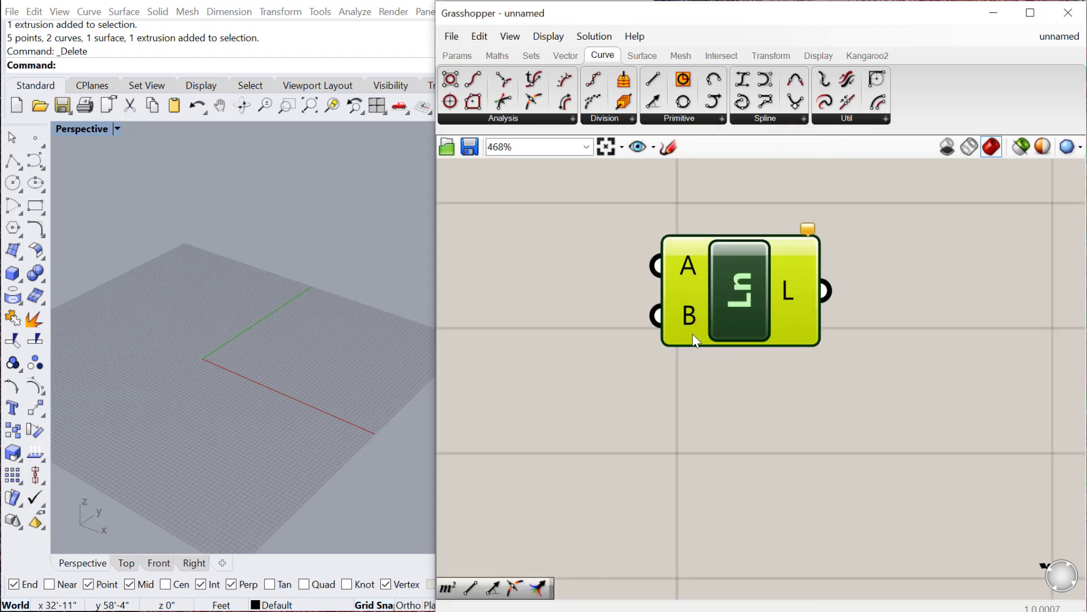
# - Reference Rhino points into Point params, wire them to Line A and B, then move an end point
pyautogui.scroll(-3)
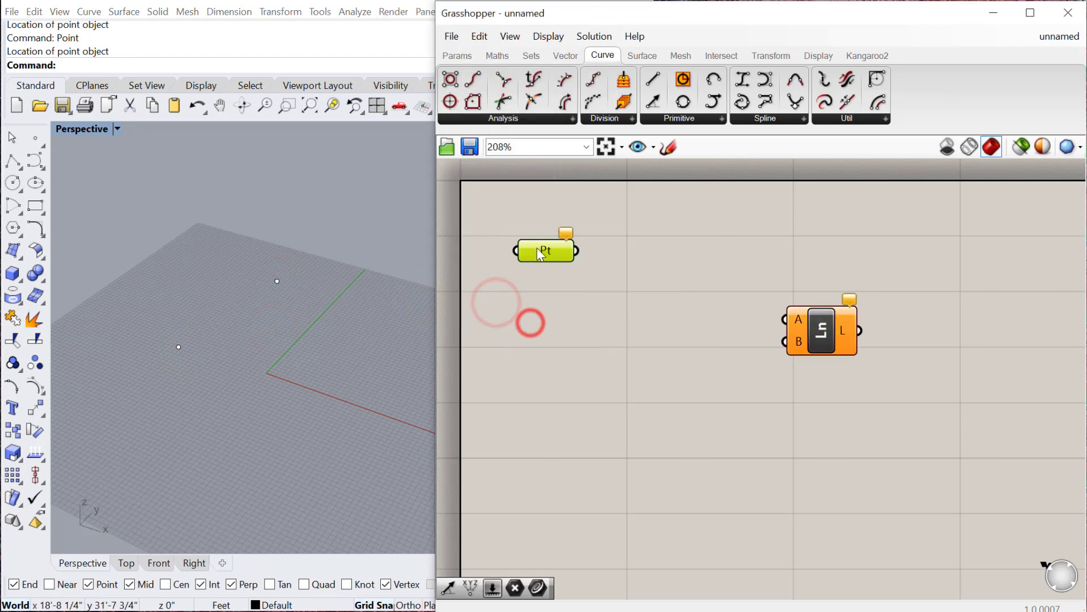
pyautogui.rightClick(545, 250)
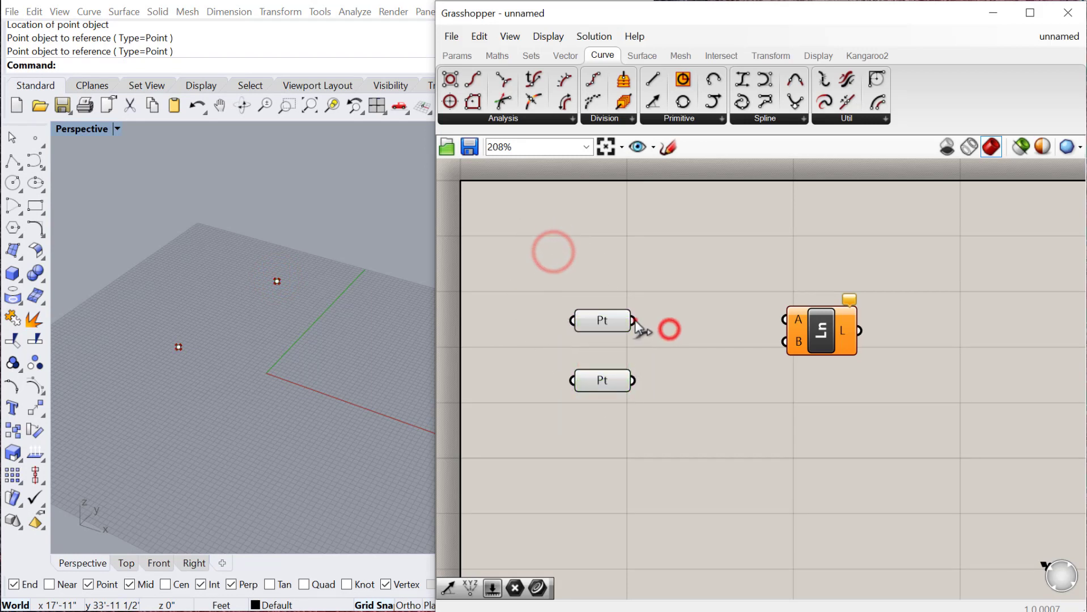
pyautogui.moveTo(631, 321); pyautogui.dragTo(787, 321)
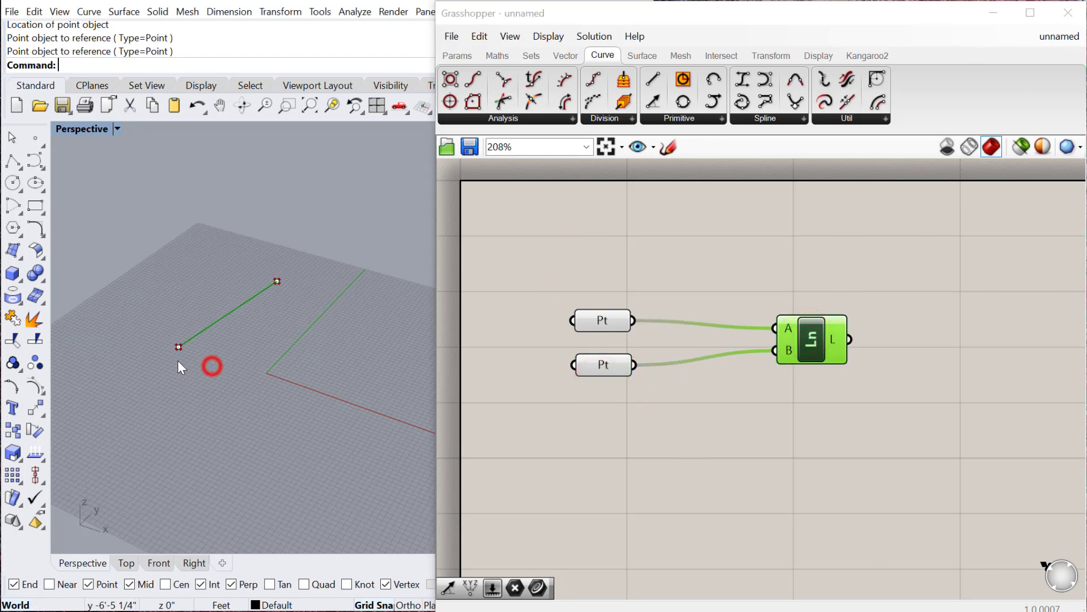
pyautogui.click(179, 347)
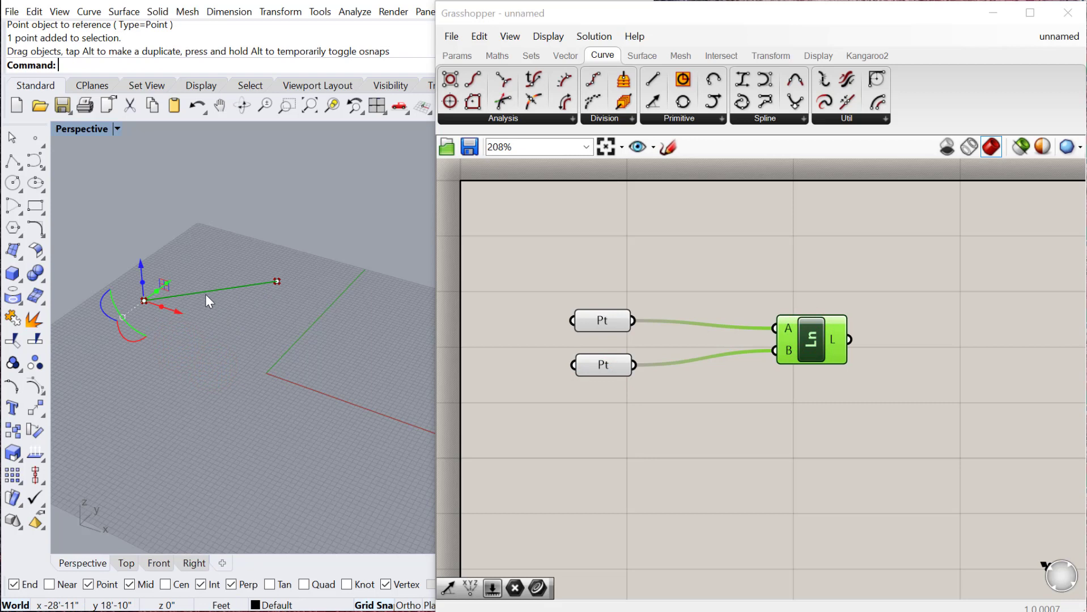
pyautogui.moveTo(144, 301); pyautogui.dragTo(241, 423)
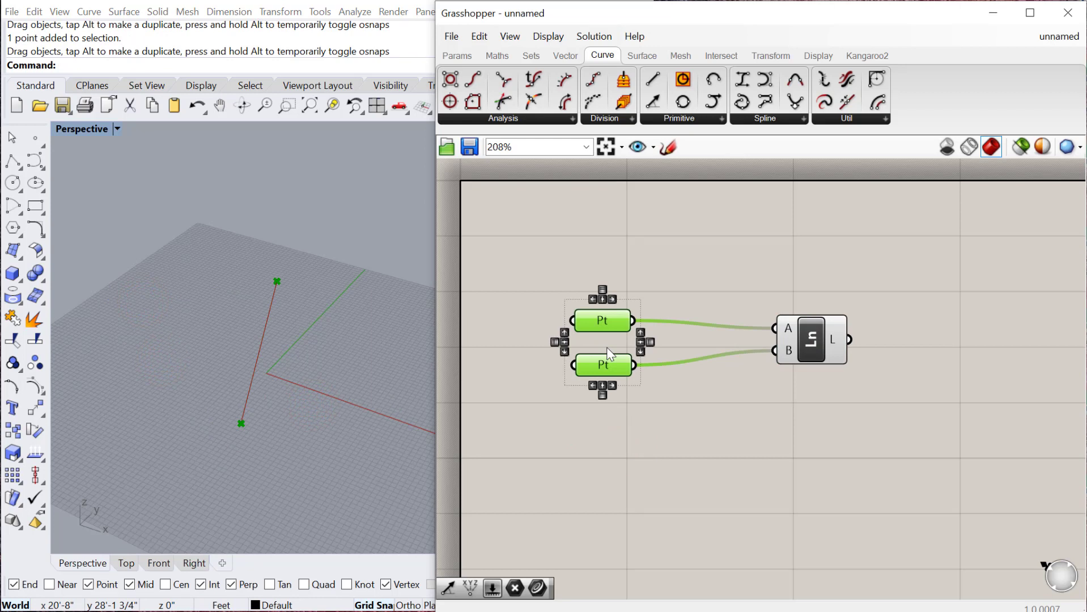
pyautogui.moveTo(609, 397)
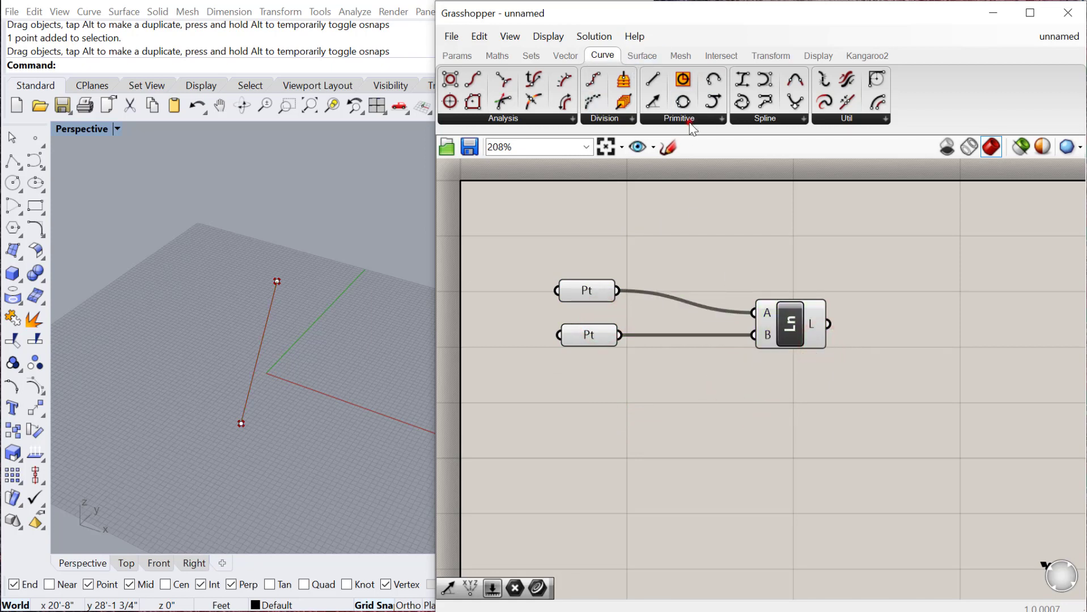
# - Place a Line SDL component with a new Point param wired into its S start input
pyautogui.click(679, 101)
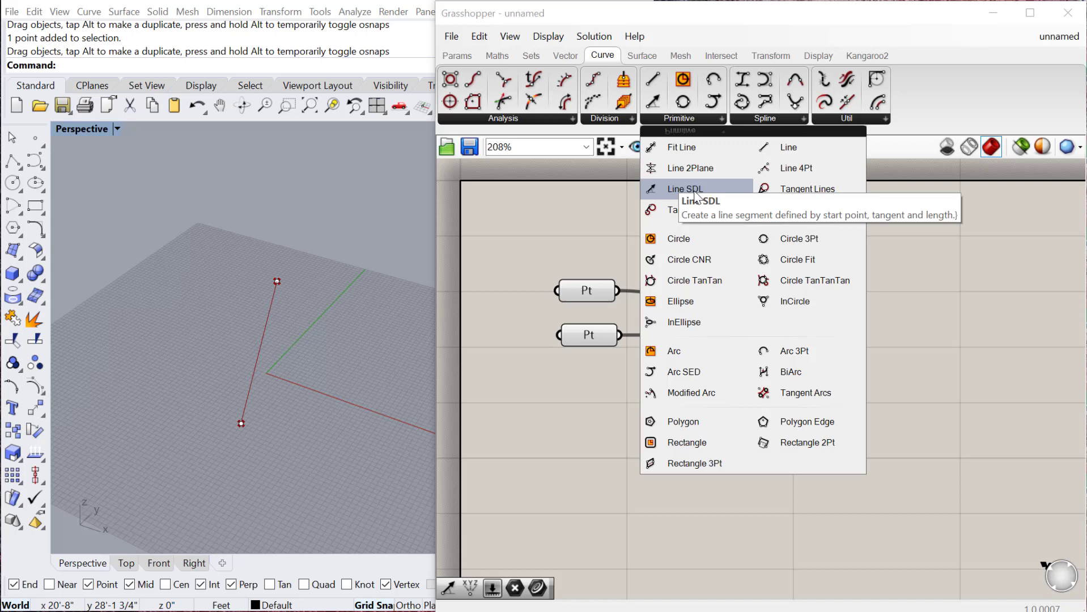
pyautogui.moveTo(661, 193)
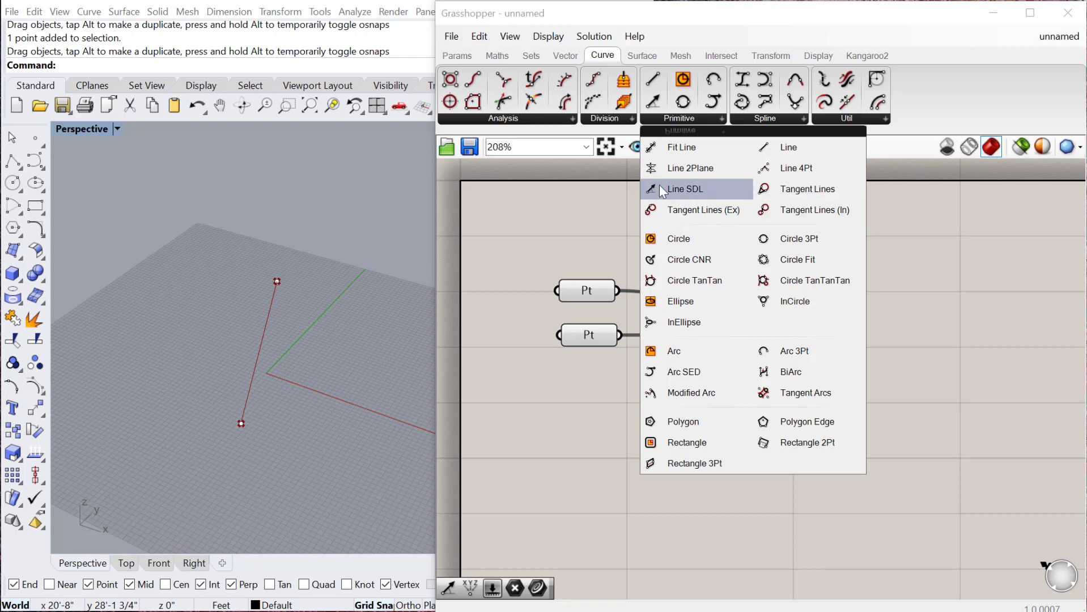
pyautogui.click(685, 188)
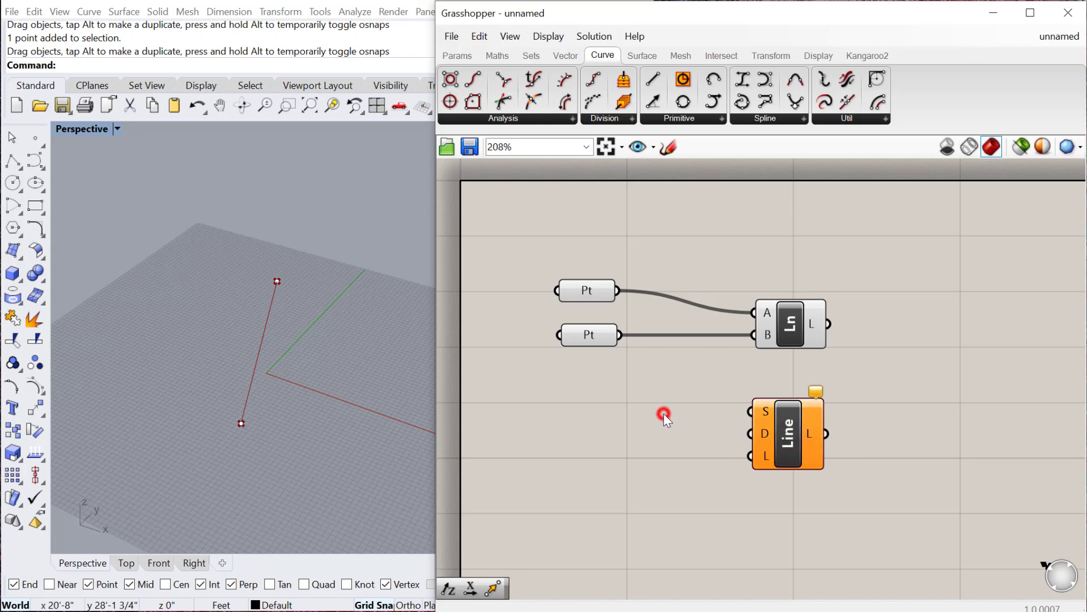
pyautogui.click(587, 291)
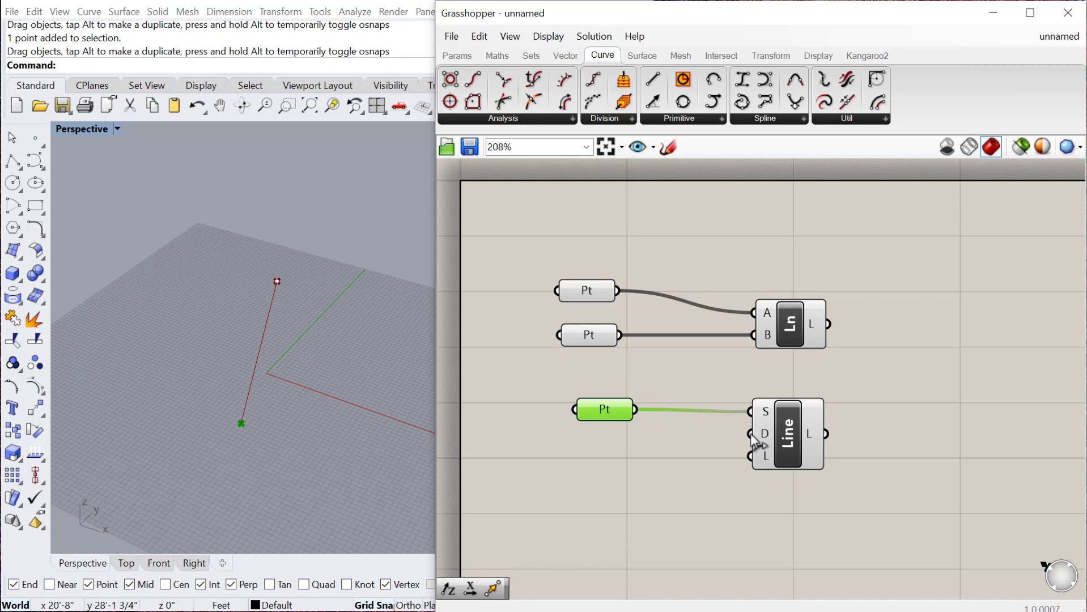
pyautogui.moveTo(603, 409); pyautogui.dragTo(587, 388)
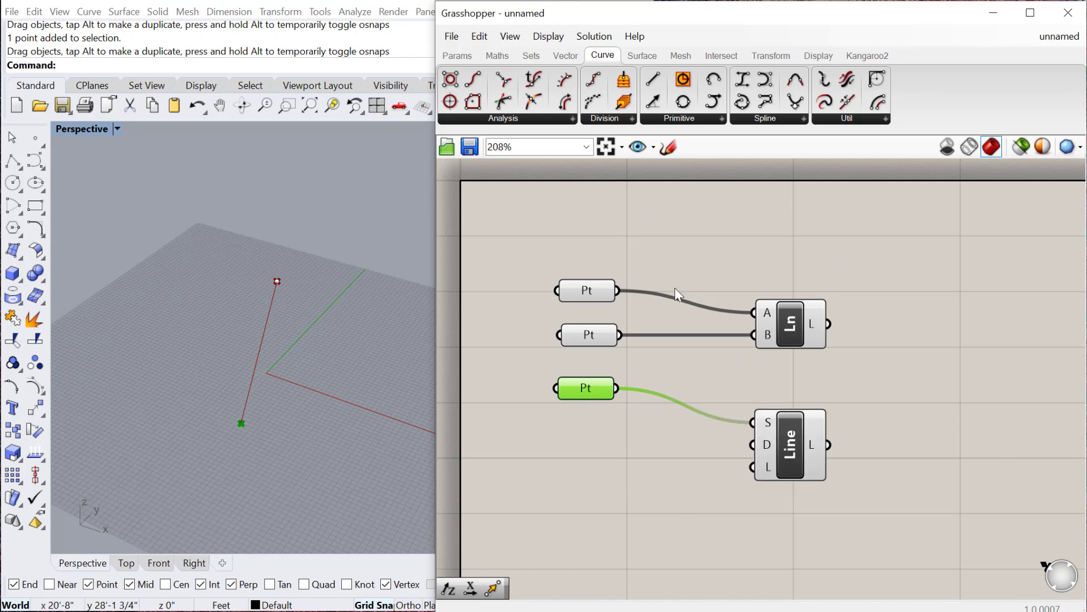
pyautogui.moveTo(636, 229)
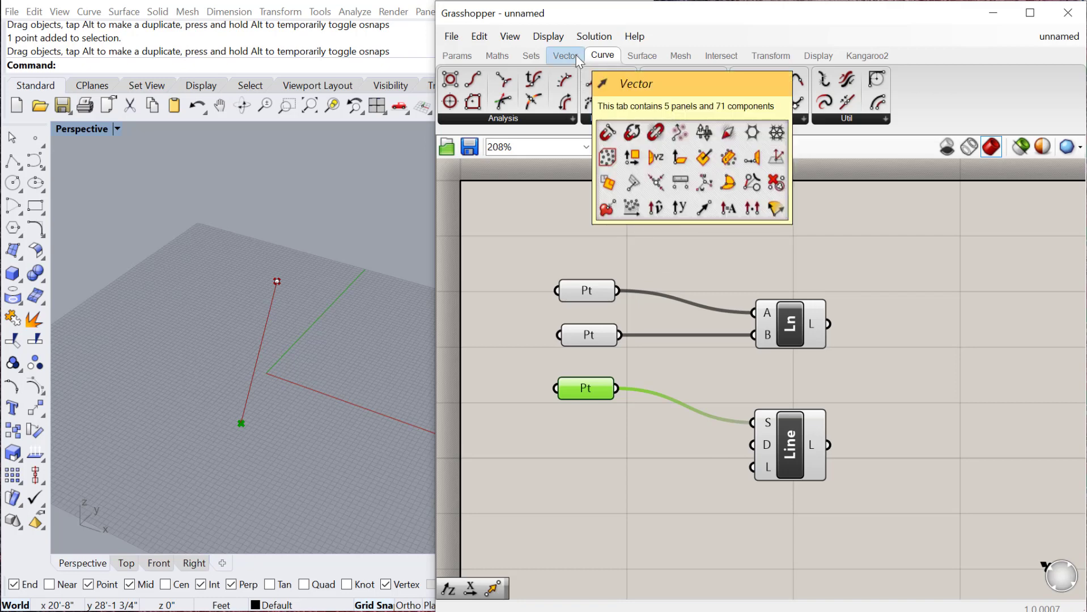
# - Add a Unit X vector component and feed it into the Line SDL direction input
pyautogui.click(565, 56)
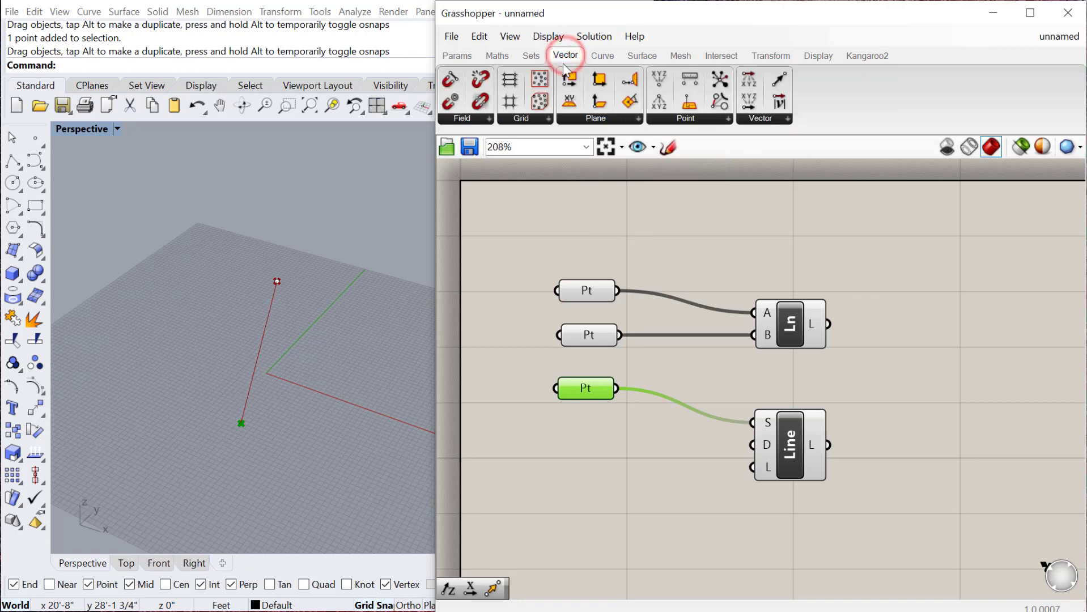
pyautogui.moveTo(770, 131)
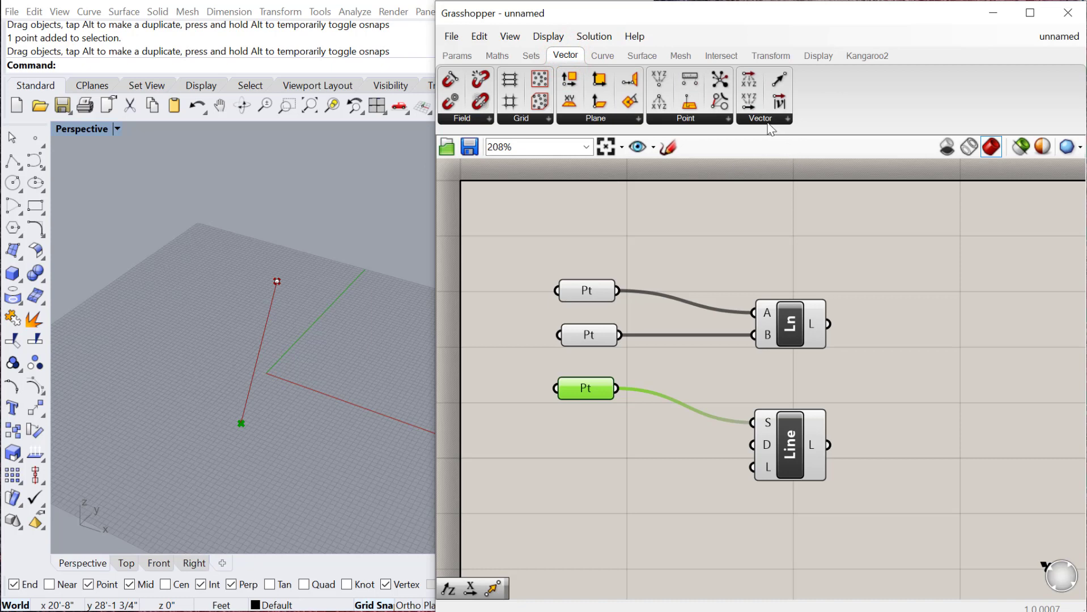
pyautogui.click(762, 118)
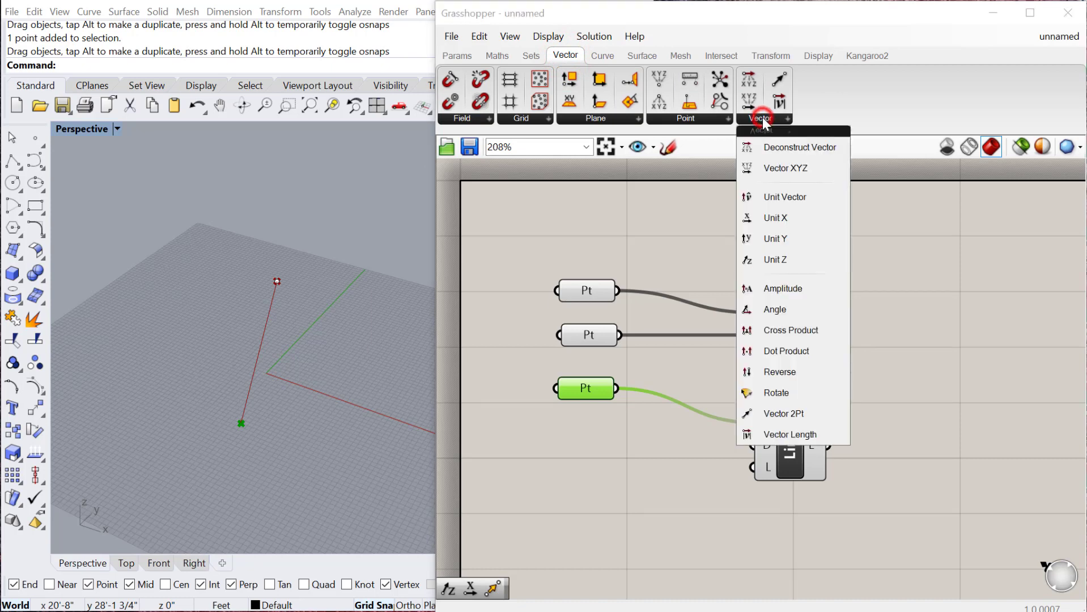
pyautogui.moveTo(776, 218)
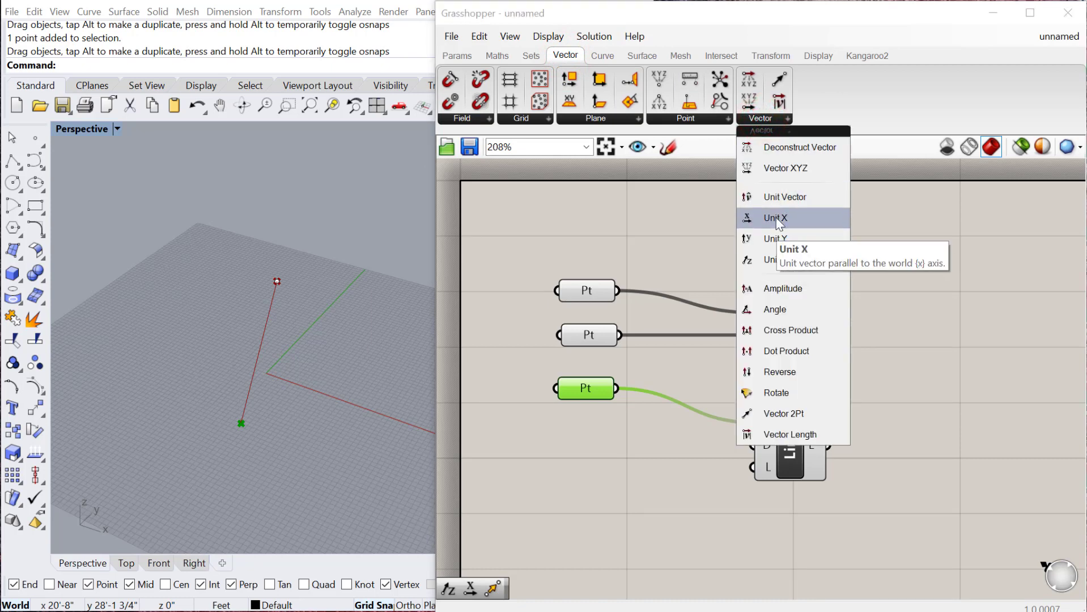
pyautogui.moveTo(775, 259)
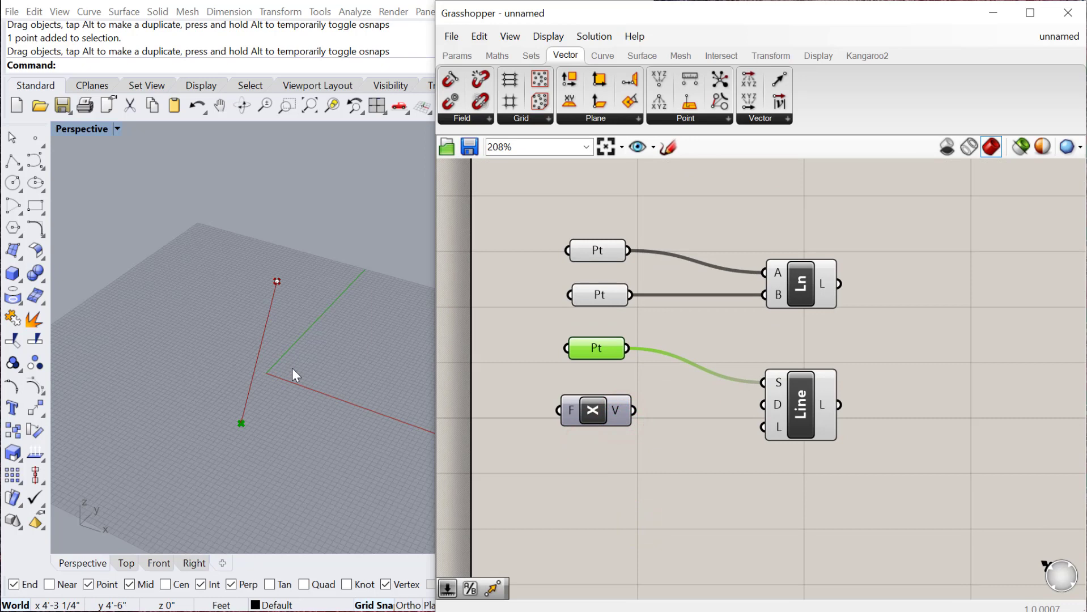
pyautogui.moveTo(277, 401)
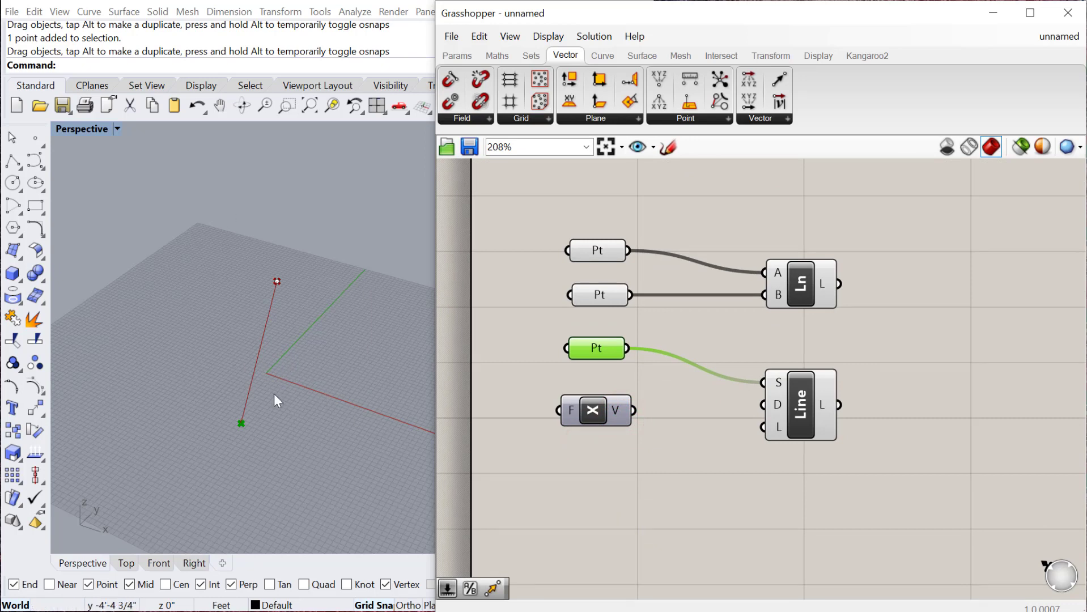
pyautogui.moveTo(481, 455)
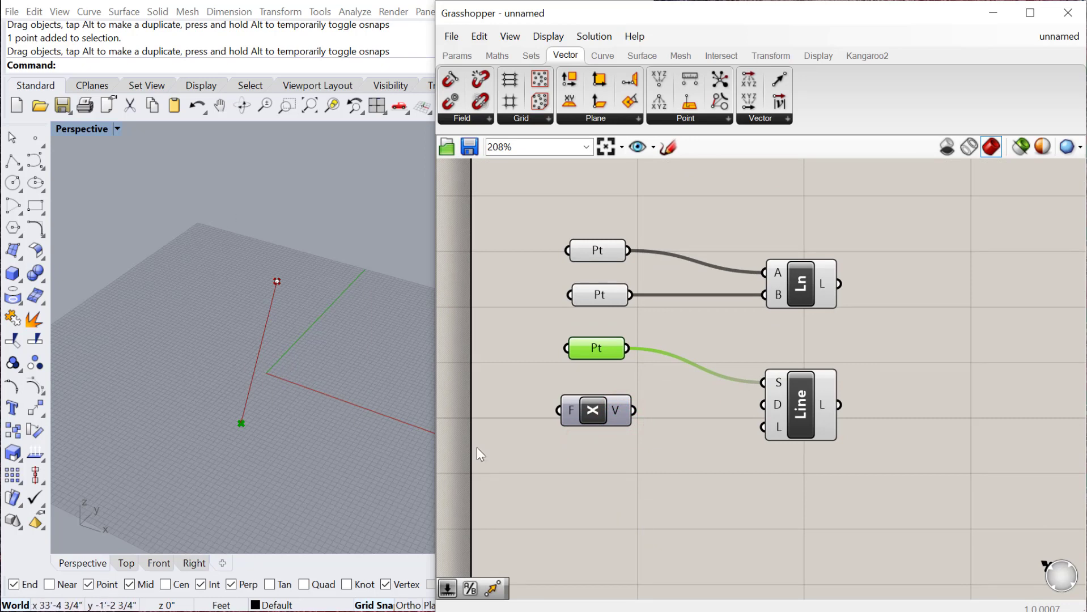
pyautogui.moveTo(340, 415)
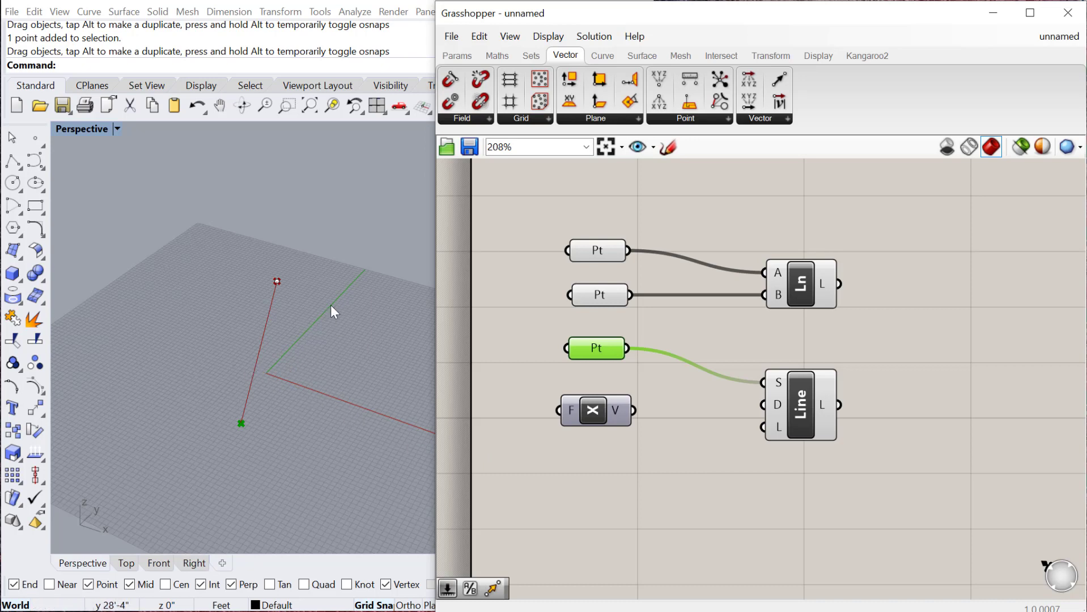
pyautogui.moveTo(291, 413)
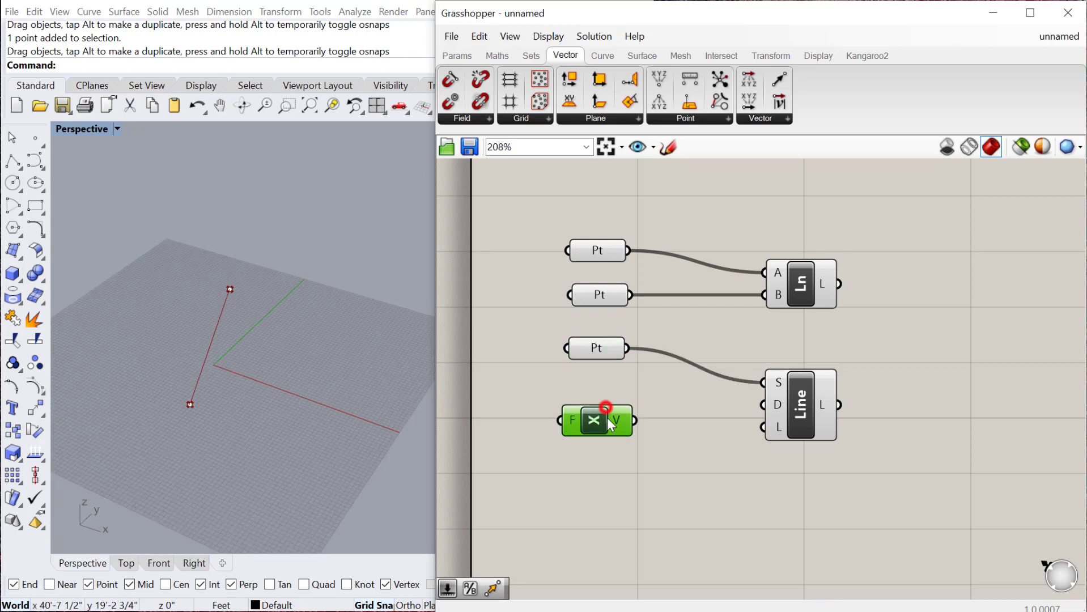
pyautogui.moveTo(632, 421); pyautogui.dragTo(763, 405)
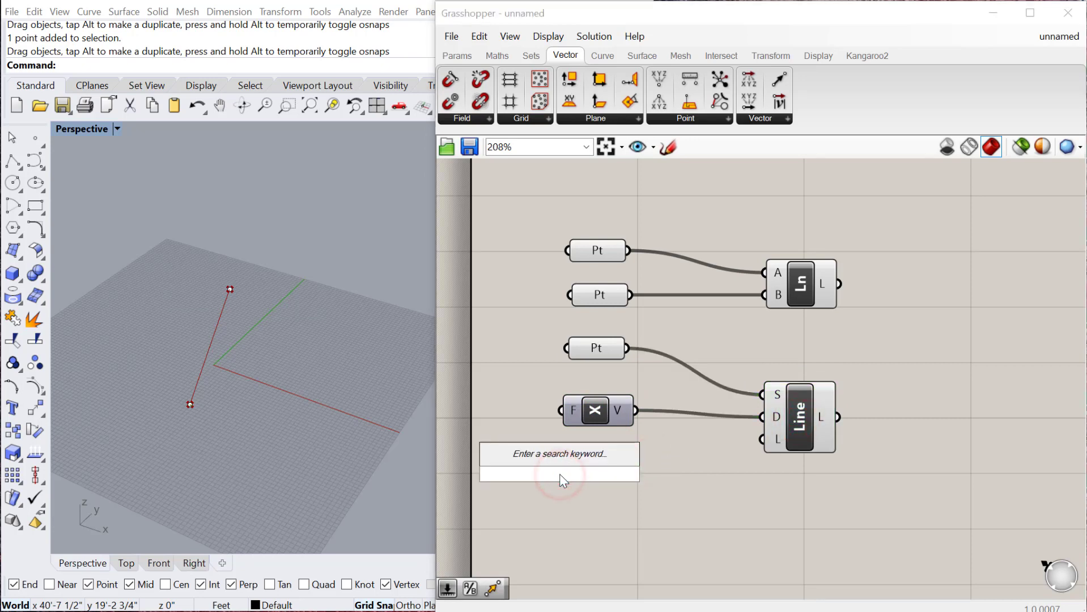
# - Create a -10 number slider named Length and feed it to the Line SDL L input
pyautogui.write('-10')
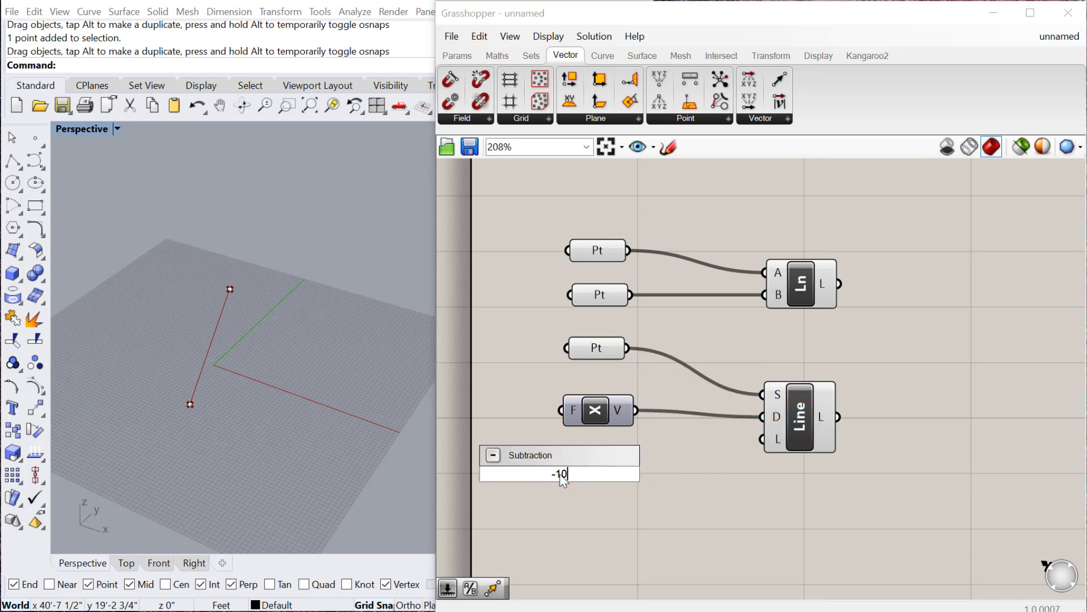
pyautogui.write('<10')
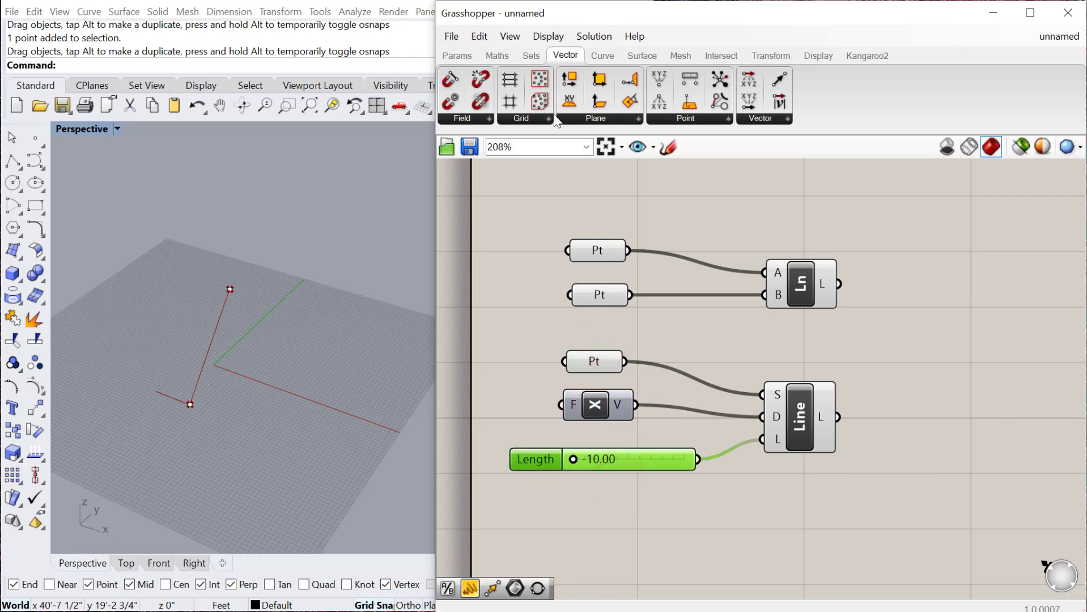
pyautogui.click(602, 55)
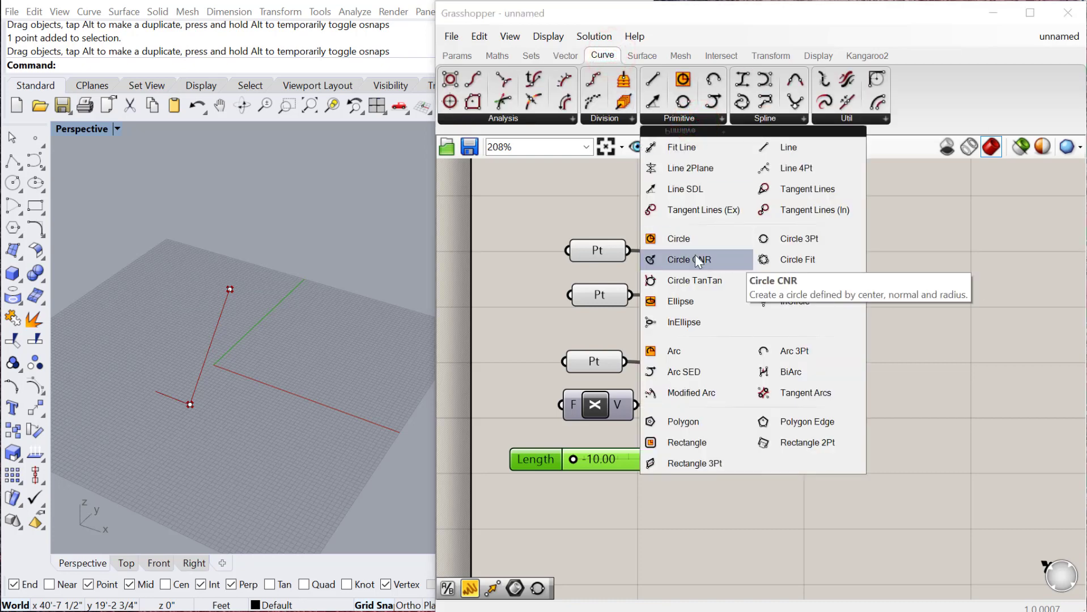
# - Place Circle CNR and duplicate a Point param as its centre into the C input
pyautogui.click(702, 259)
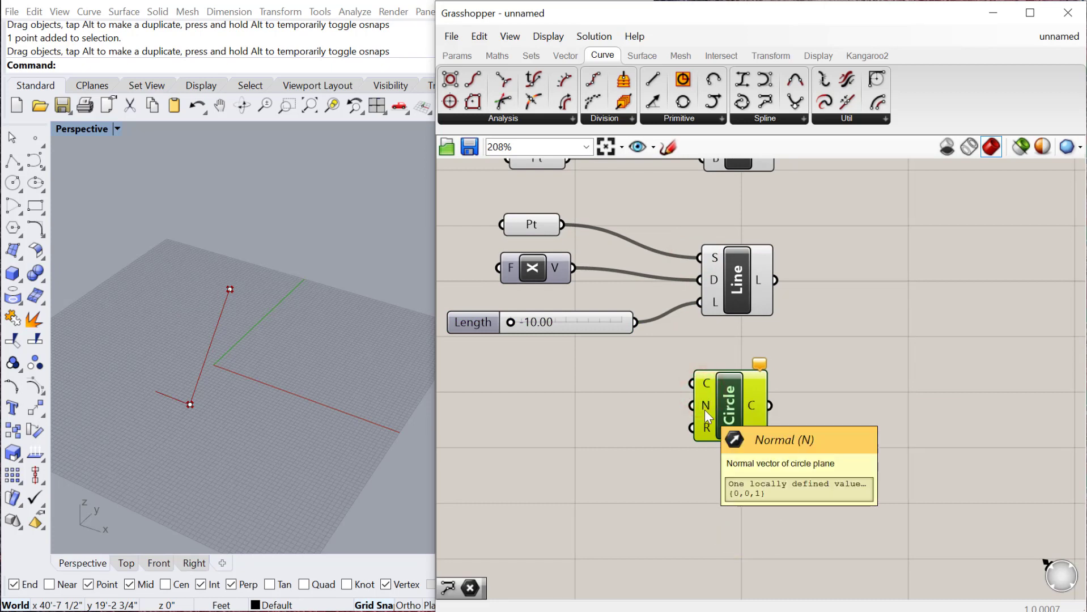
pyautogui.moveTo(704, 432)
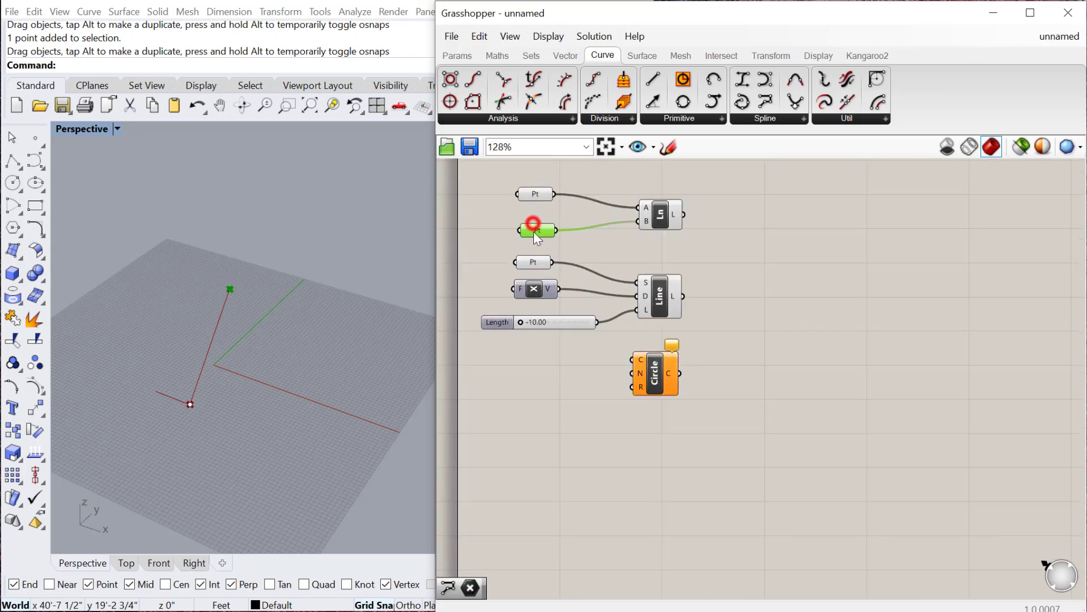
pyautogui.moveTo(537, 231); pyautogui.dragTo(539, 367)
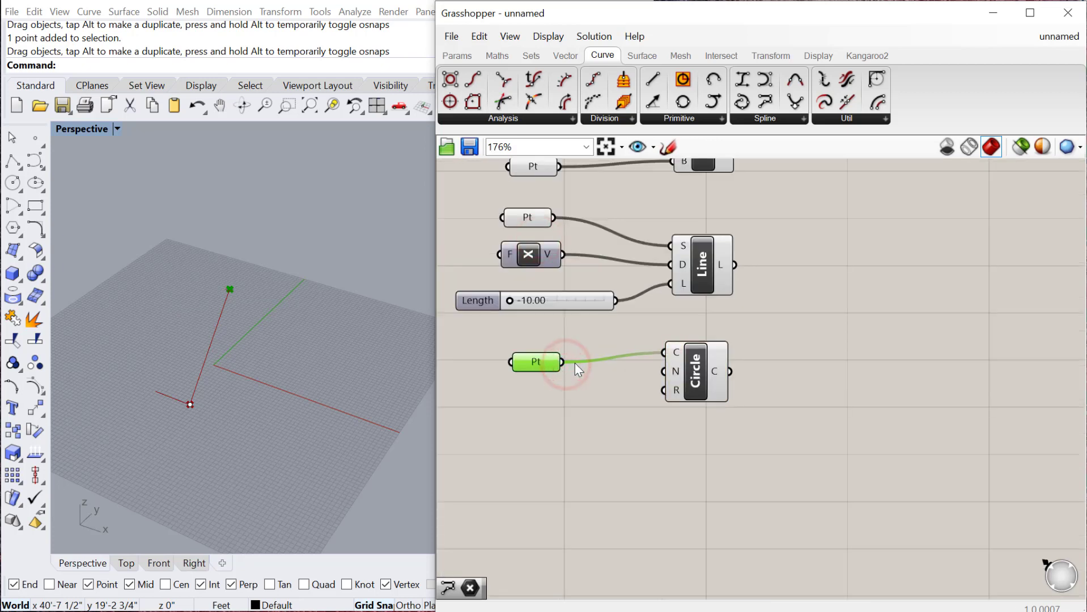
pyautogui.moveTo(569, 365); pyautogui.dragTo(534, 360)
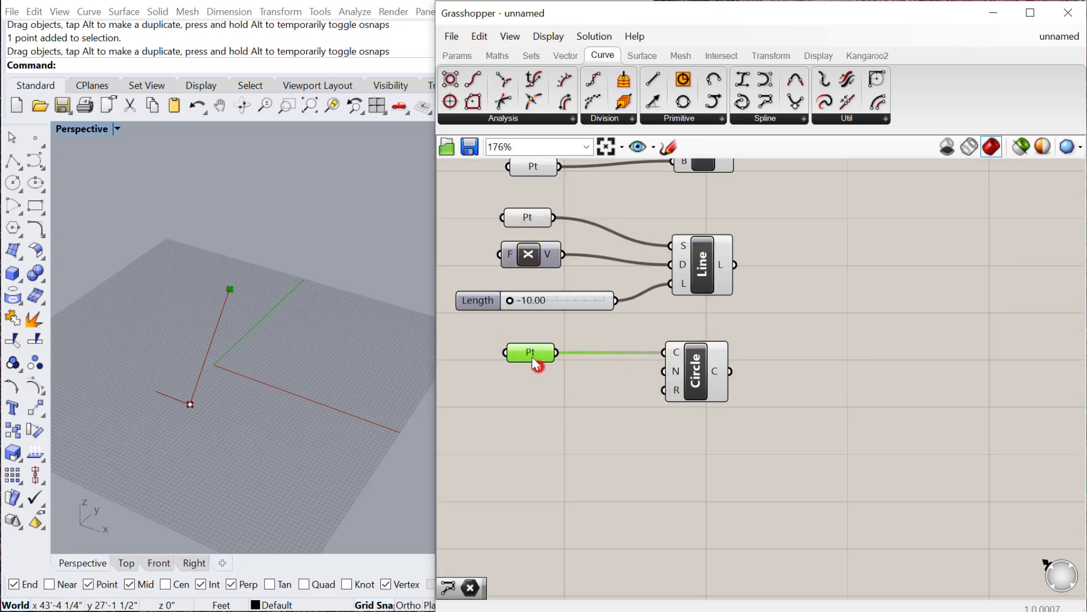
pyautogui.moveTo(690, 370)
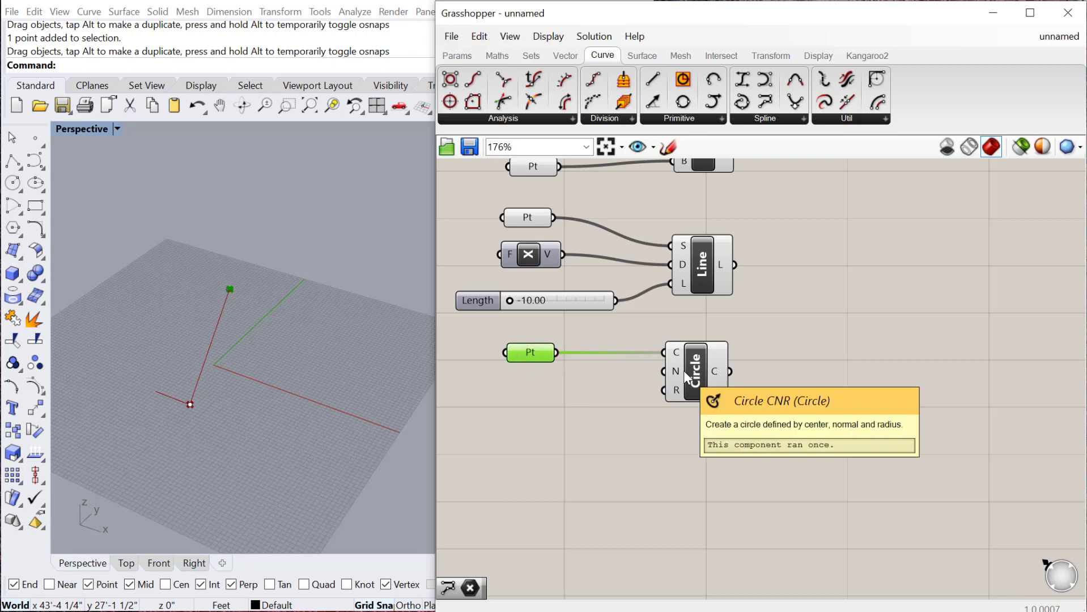
pyautogui.moveTo(492, 26)
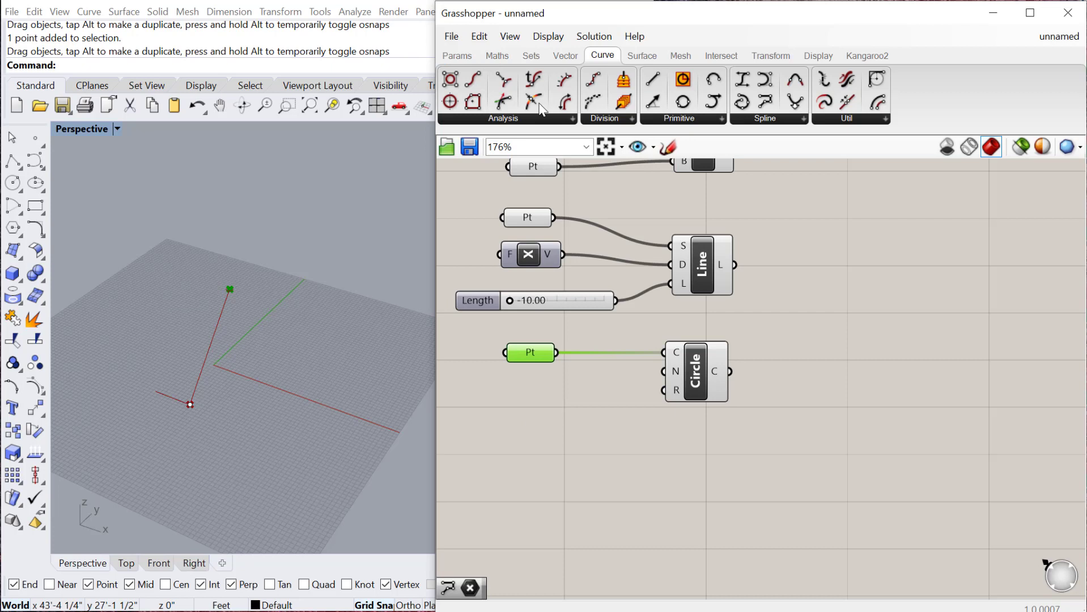
# - Wire an XY Plane into the circle normal and duplicate the Length slider for the radius
pyautogui.click(564, 56)
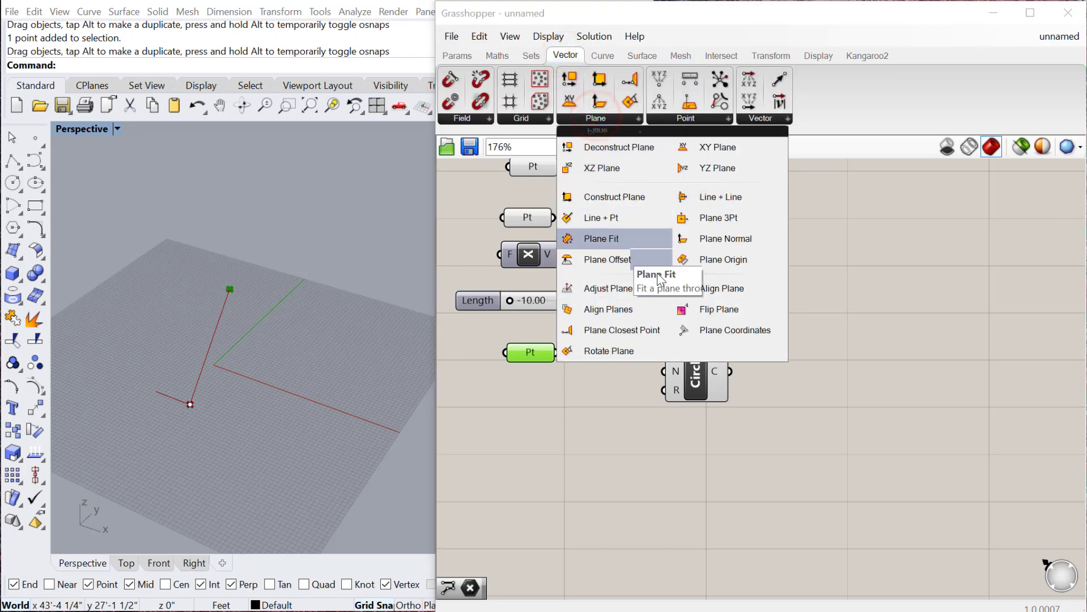
pyautogui.moveTo(640, 235)
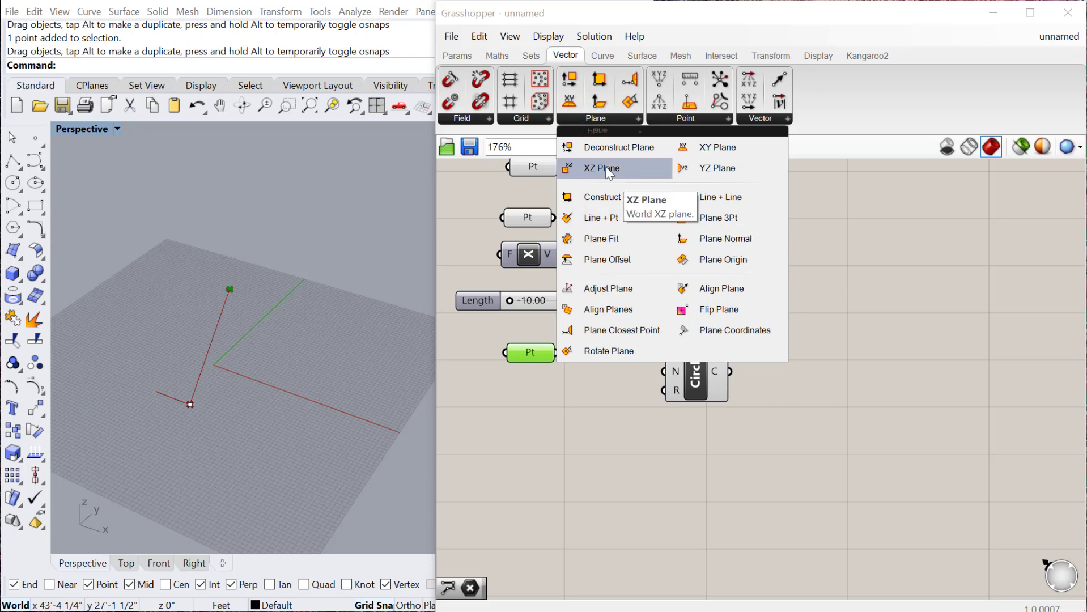
pyautogui.moveTo(719, 148)
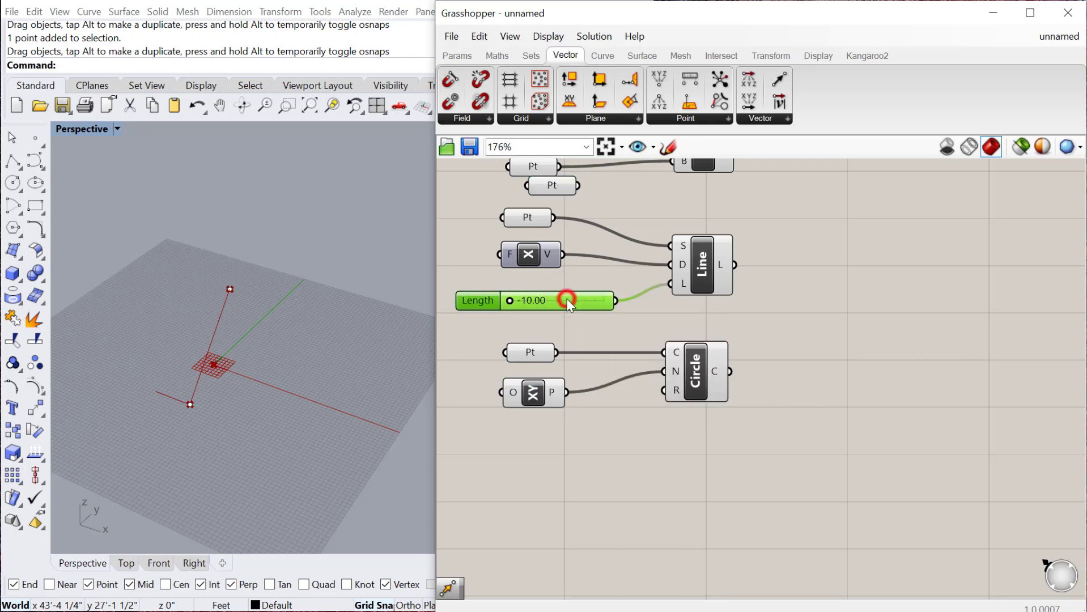
pyautogui.moveTo(569, 300); pyautogui.dragTo(530, 446)
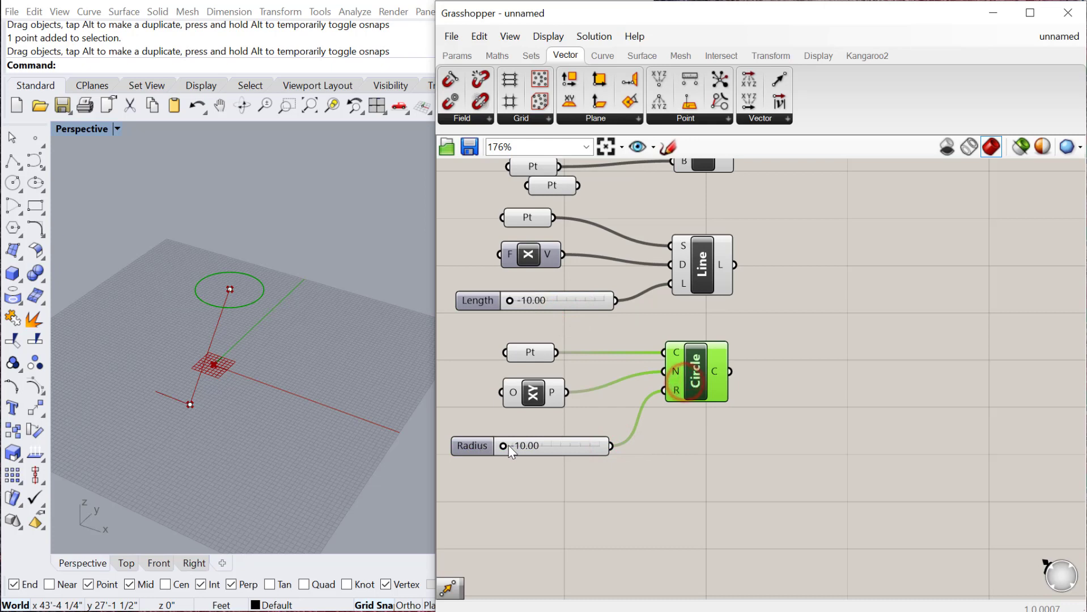
# - Drag the Radius slider through 1.5, -10 and 2.44 to settle at 5.56
pyautogui.moveTo(510, 445); pyautogui.dragTo(547, 445)
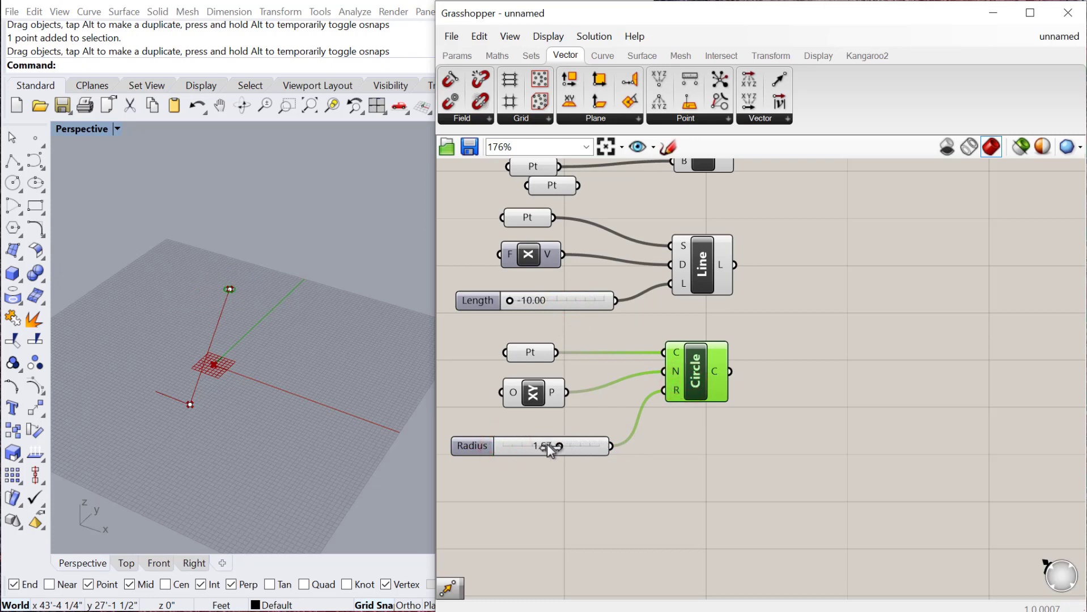
pyautogui.moveTo(548, 445); pyautogui.dragTo(495, 454)
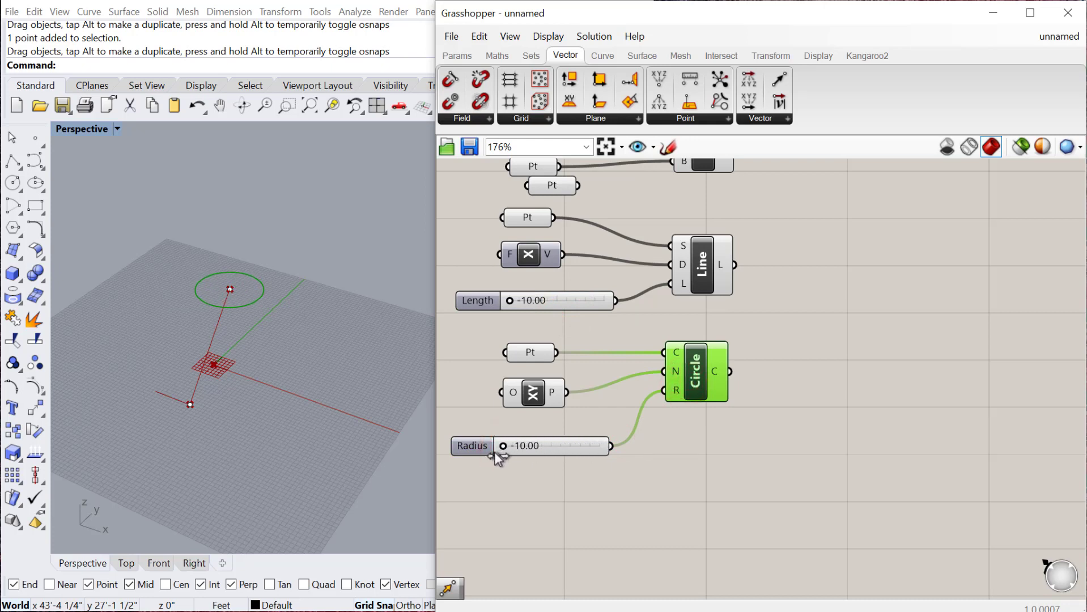
pyautogui.moveTo(502, 445); pyautogui.dragTo(563, 446)
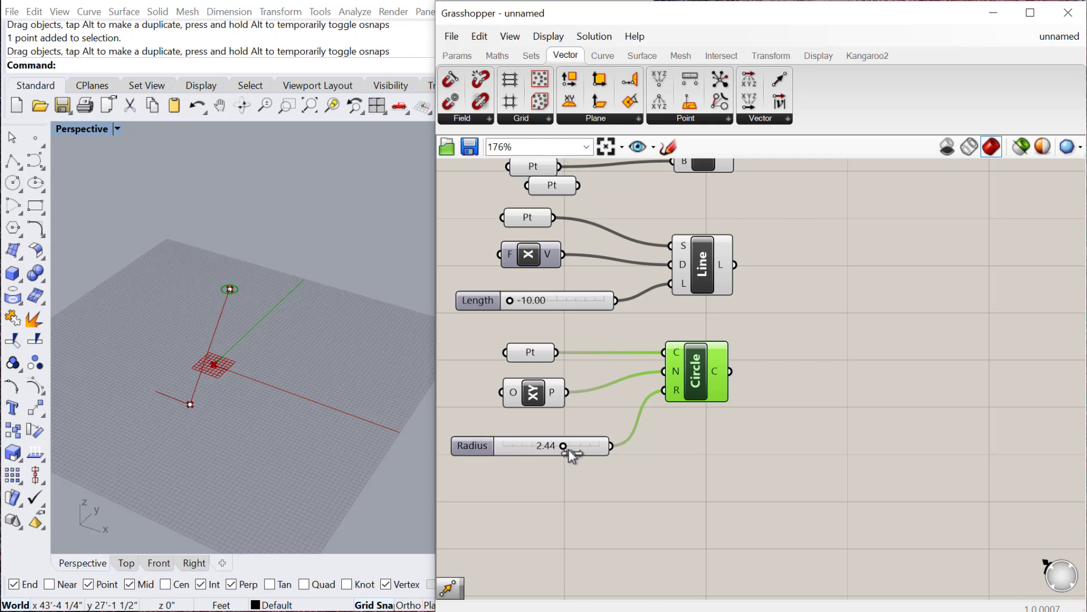
pyautogui.moveTo(564, 446); pyautogui.dragTo(580, 445)
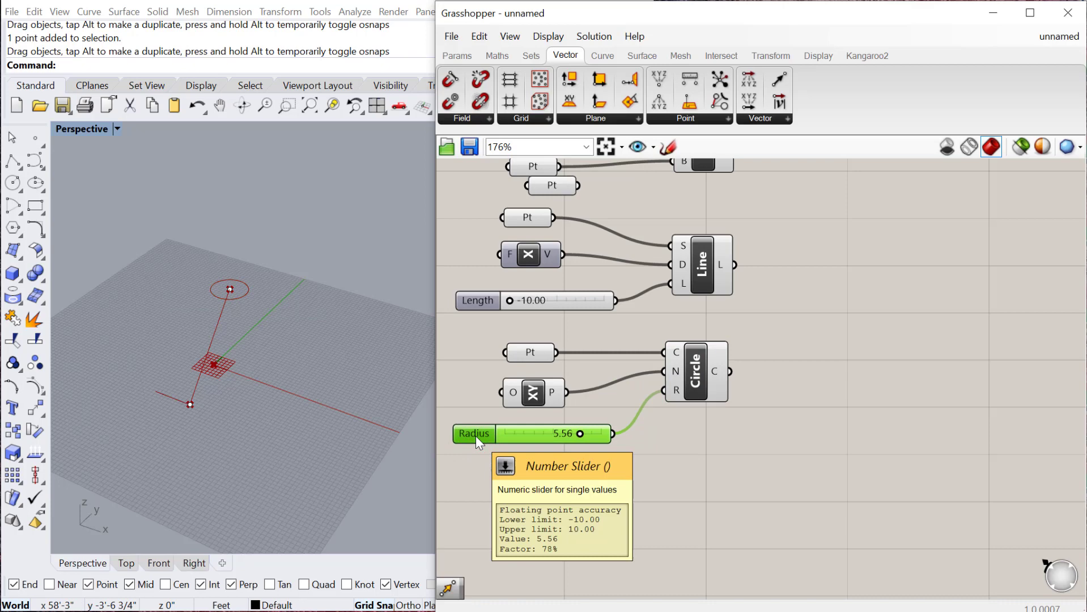
pyautogui.moveTo(579, 446)
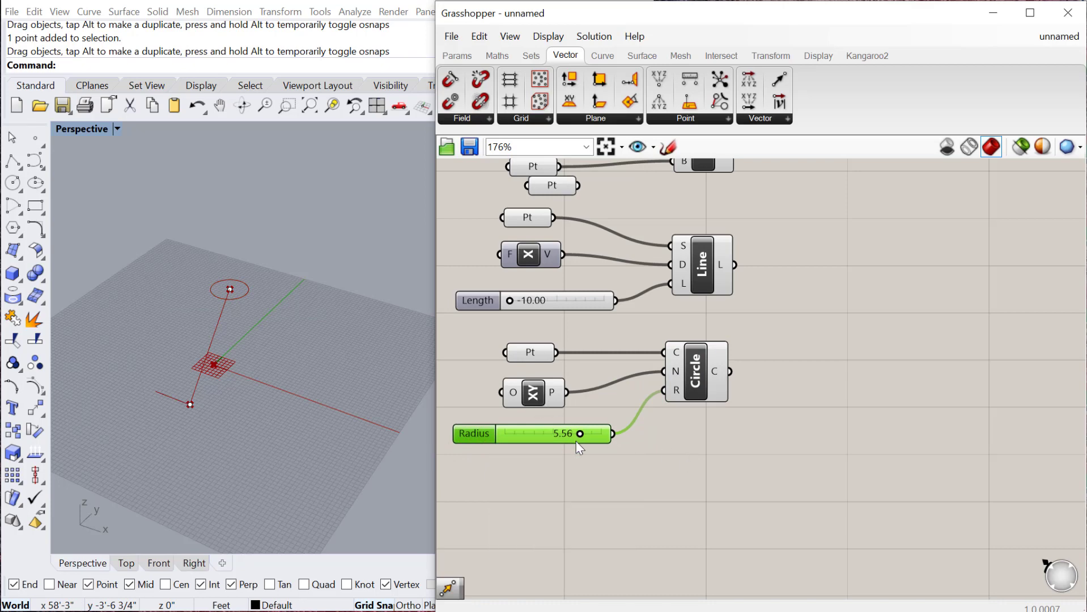
pyautogui.scroll(-3)
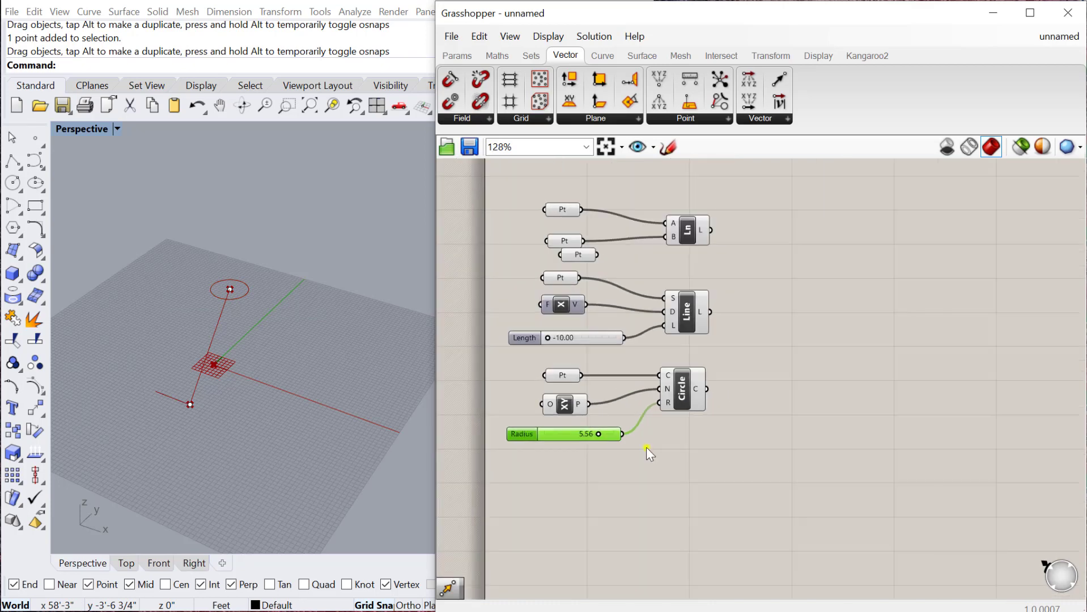
# - Add Circle 3Pt and place additional points in the Rhino scene for it
pyautogui.click(602, 56)
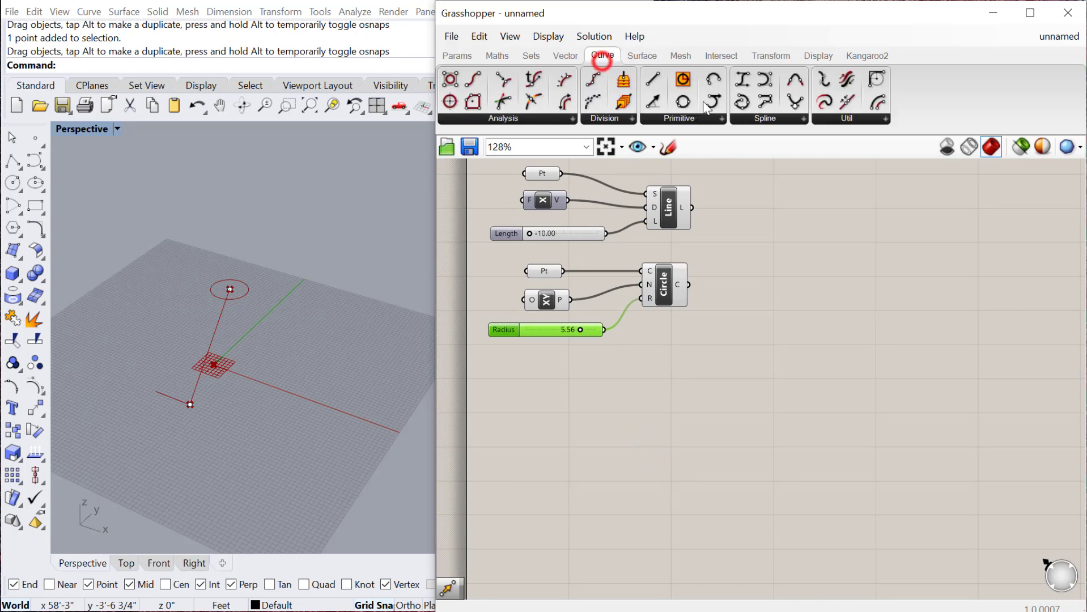
pyautogui.moveTo(685, 126)
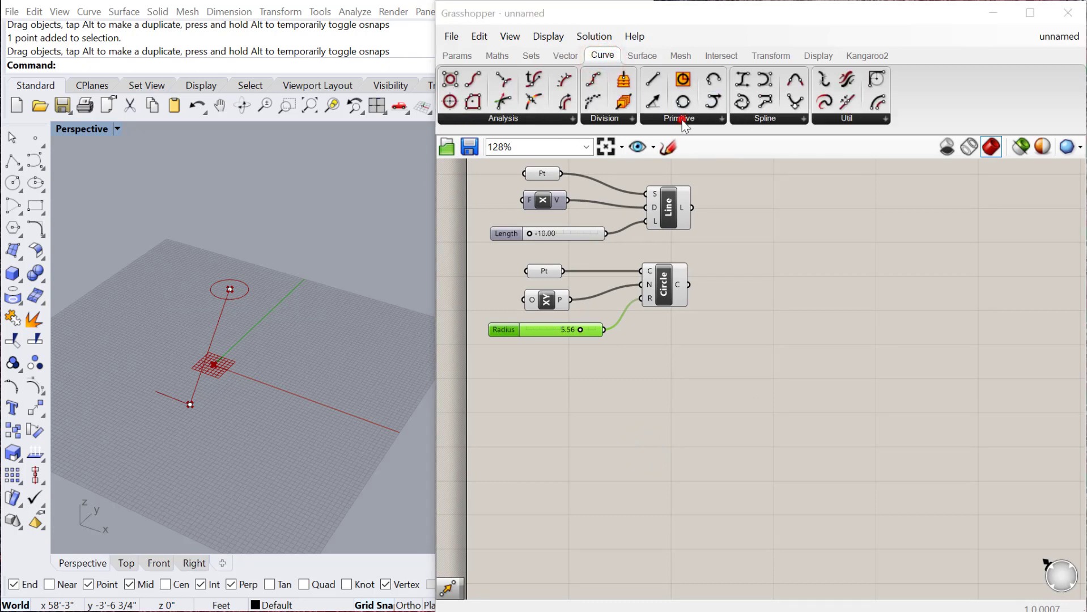
pyautogui.click(682, 118)
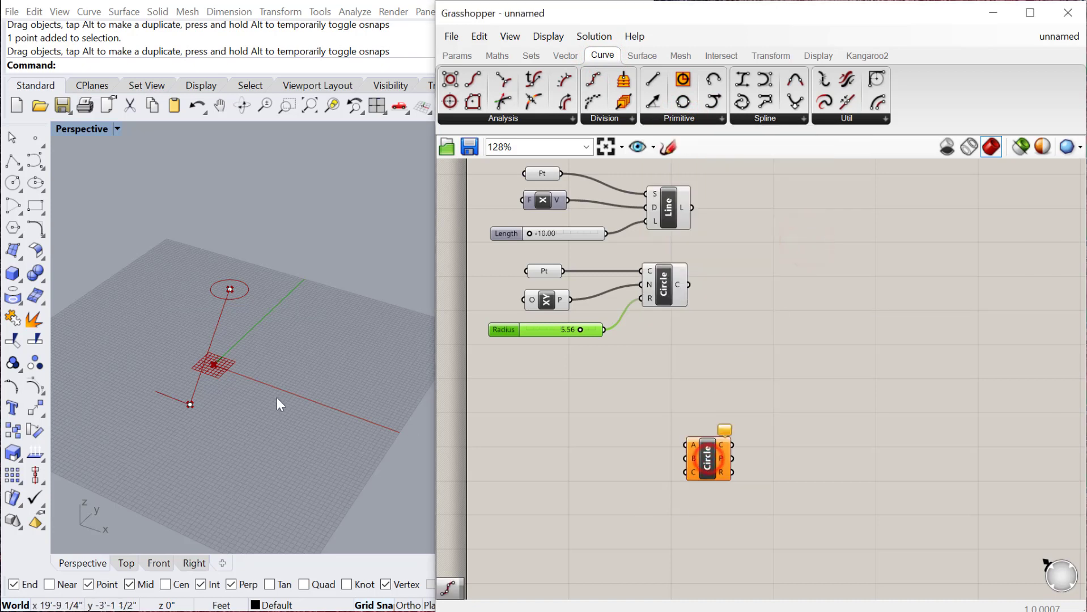
pyautogui.click(309, 365)
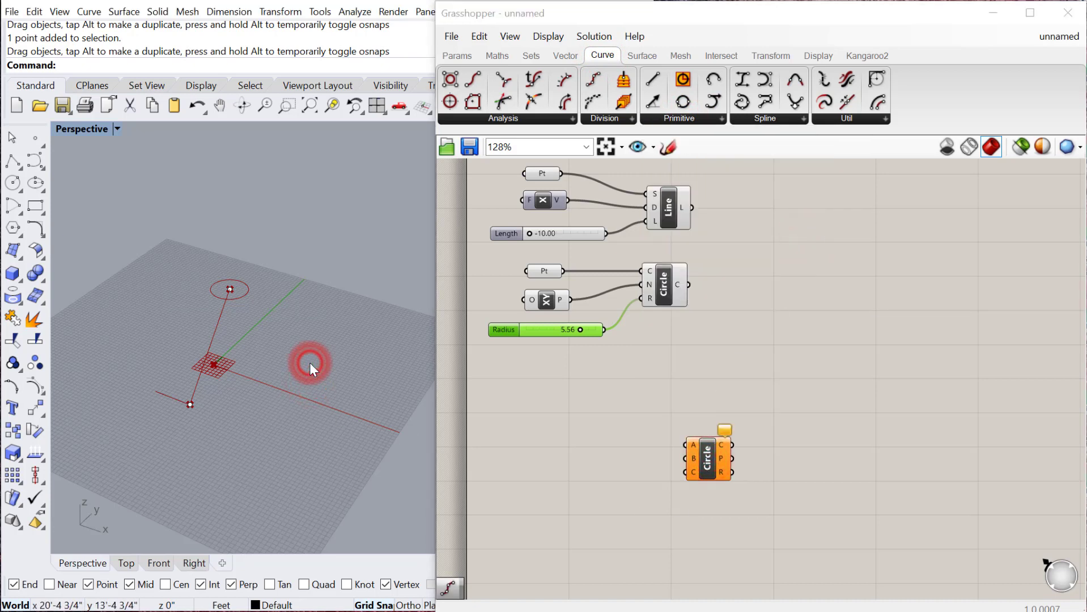
pyautogui.click(310, 363)
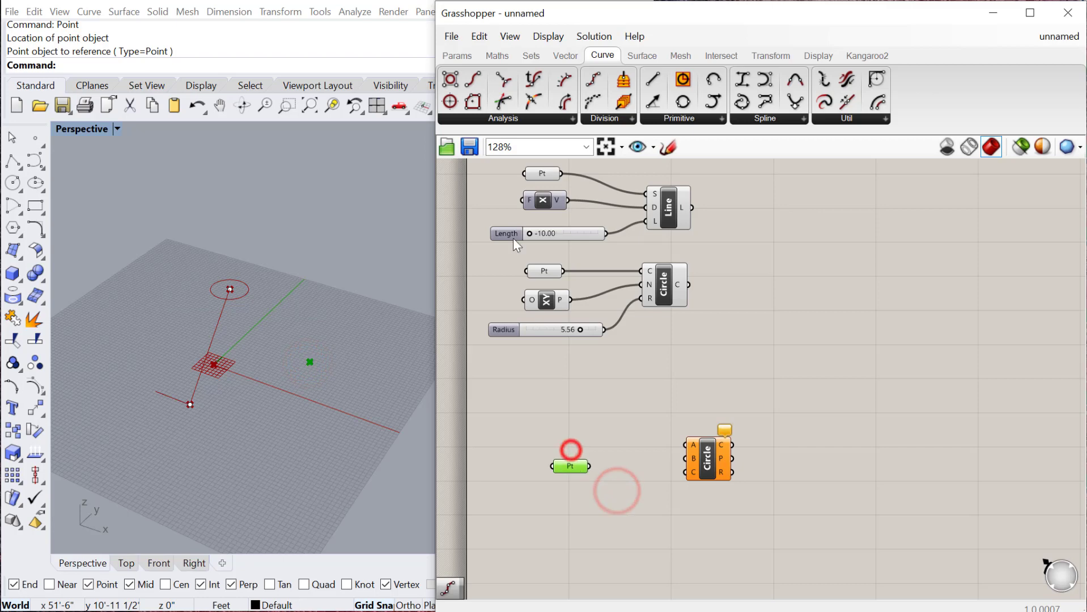
# - Wire the three referenced points into the Circle 3Pt A, B and C inputs
pyautogui.scroll(-3)
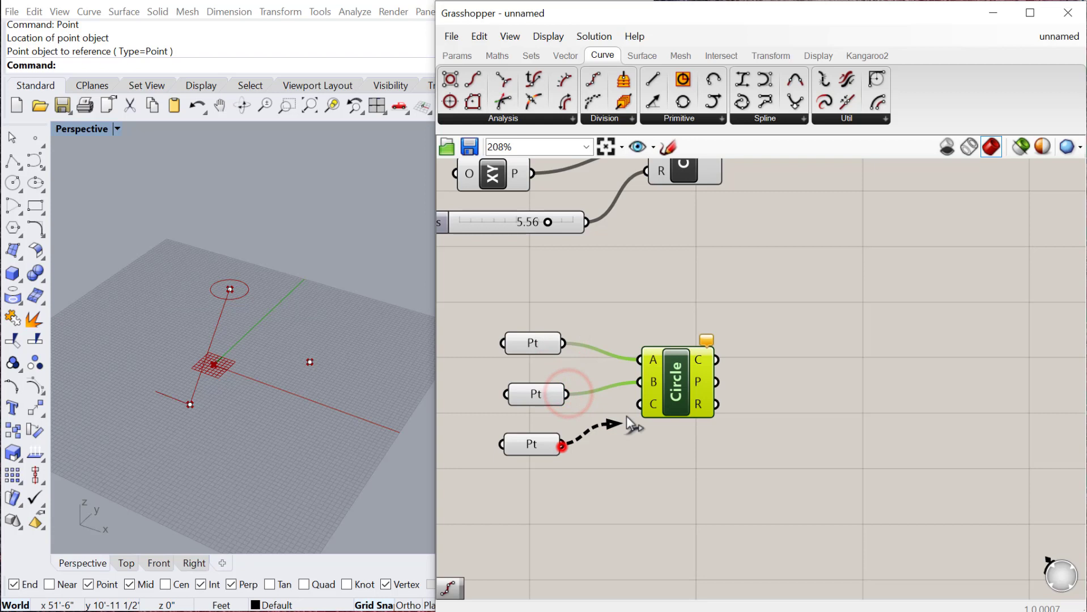
pyautogui.moveTo(562, 446); pyautogui.dragTo(652, 405)
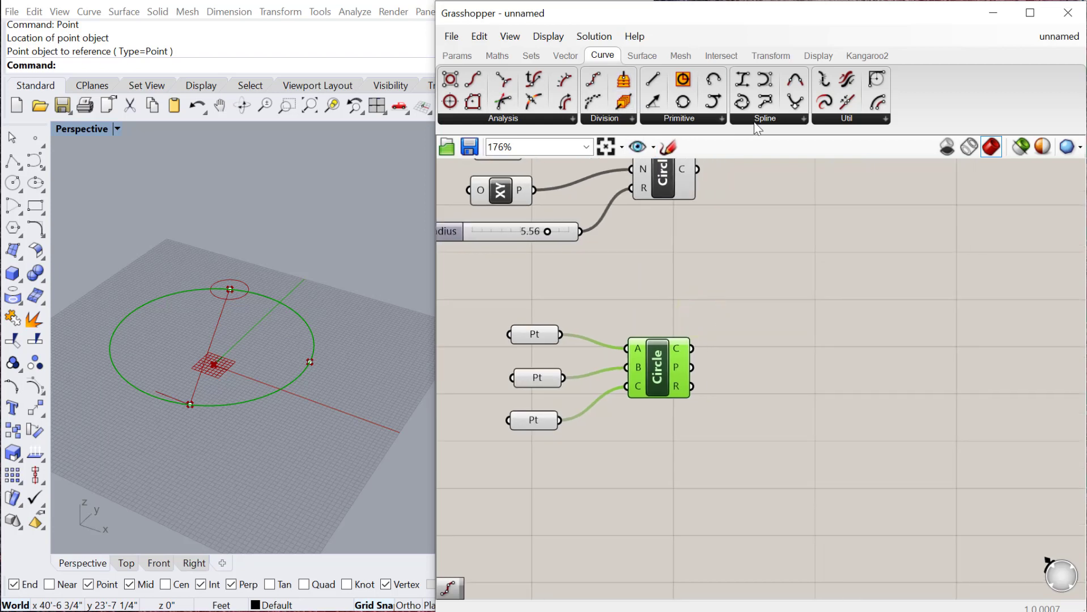
pyautogui.click(679, 118)
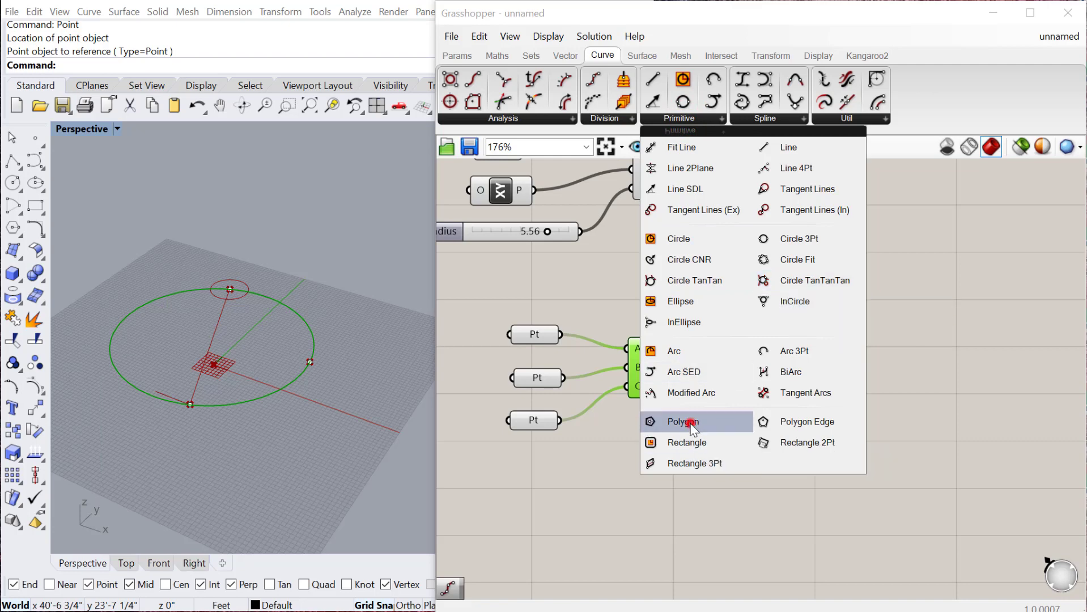
# - Add Polygon with XY Plane and Radius, plus a Segments slider set to 6 for a hexagon
pyautogui.click(681, 422)
pyautogui.write('3')
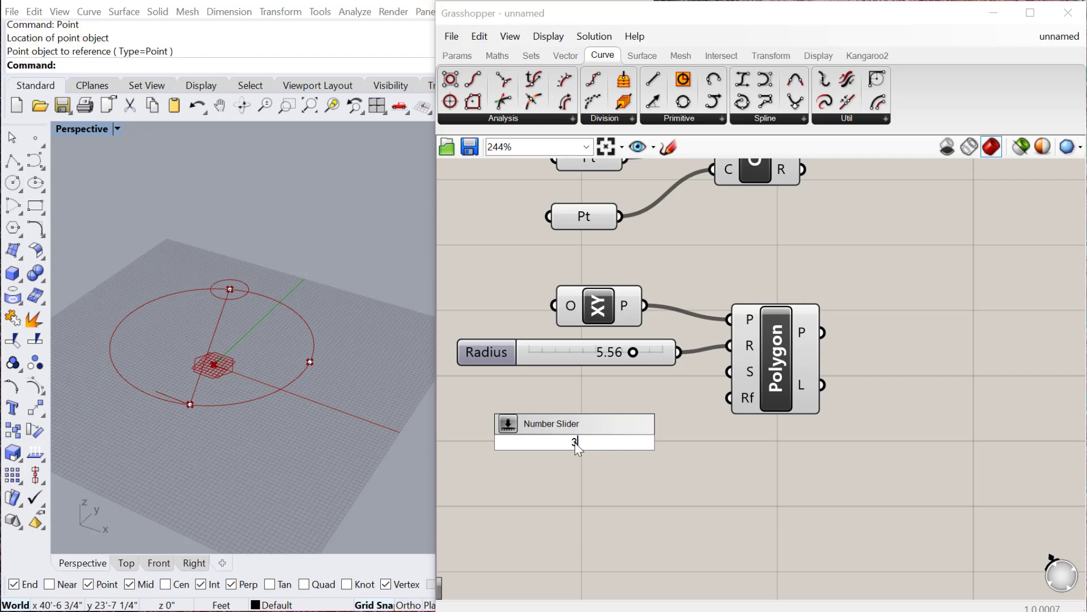
pyautogui.click(574, 442)
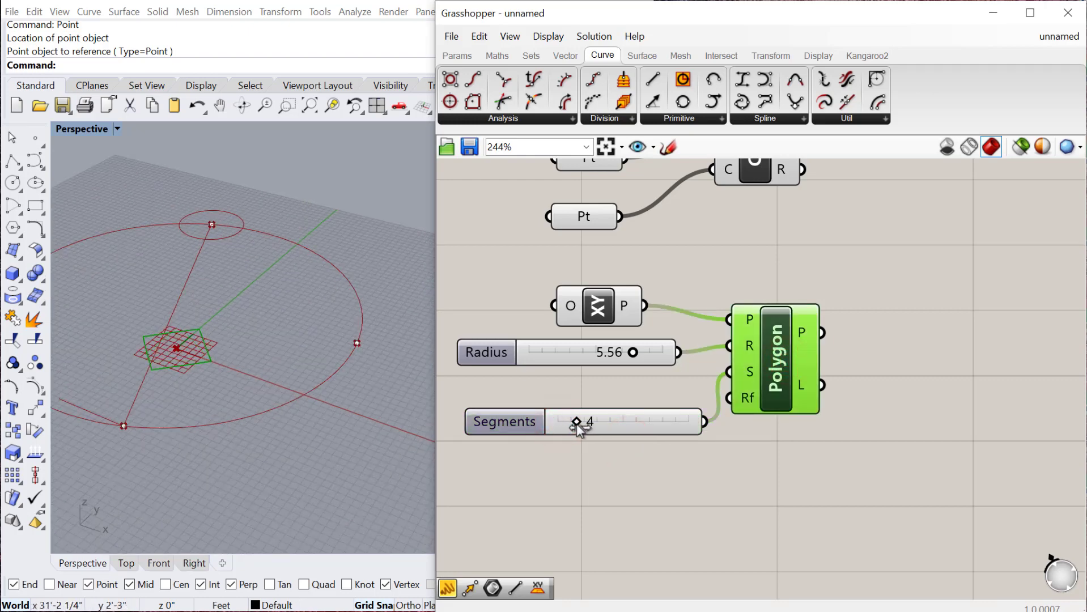
pyautogui.moveTo(576, 423); pyautogui.dragTo(614, 423)
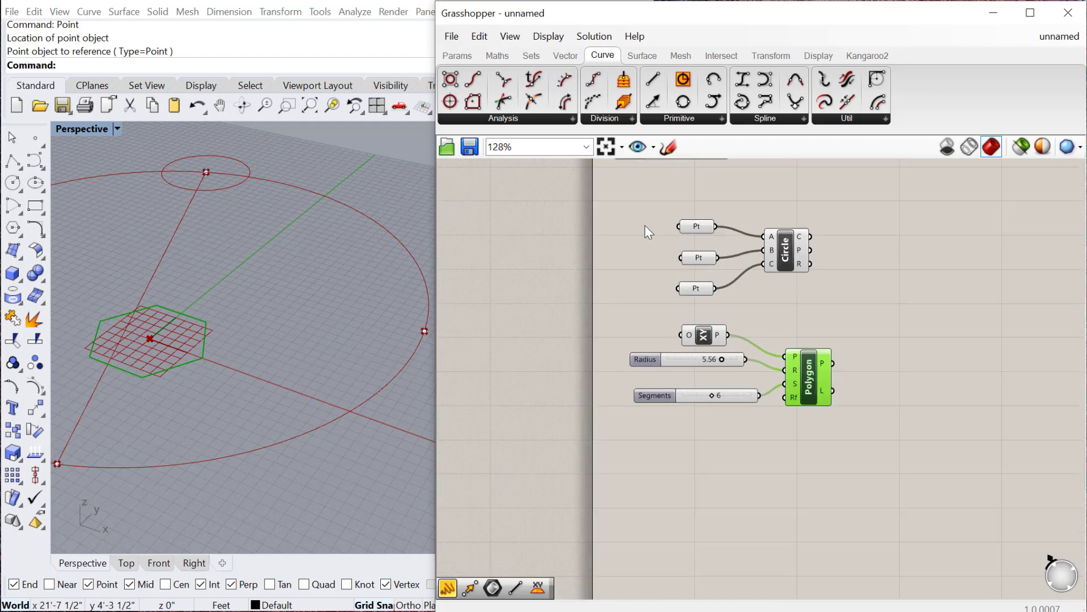
pyautogui.moveTo(685, 123)
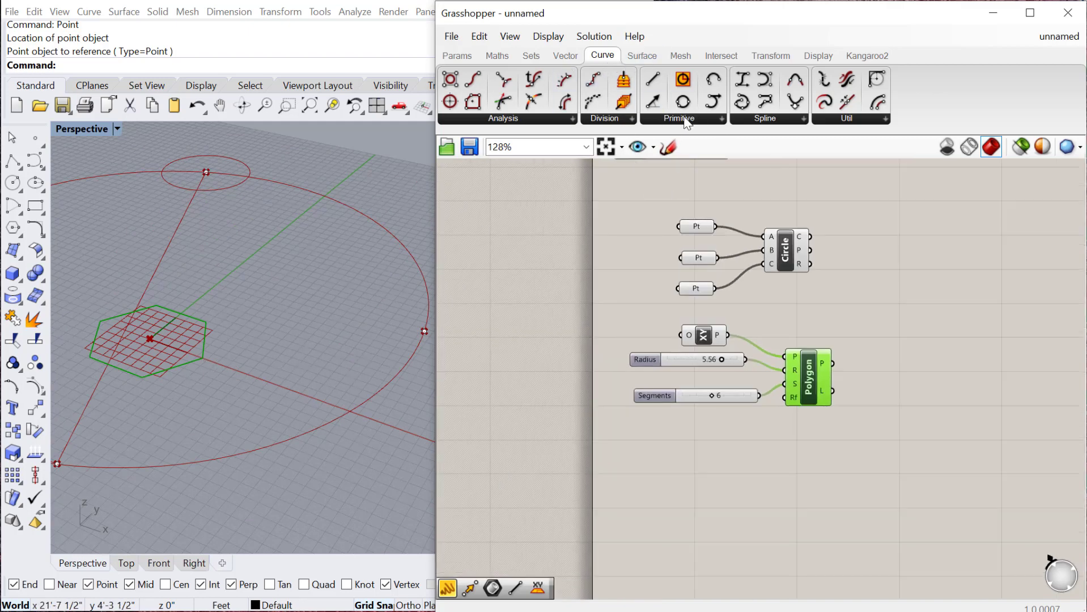
# - Place a Rectangle component from Curve > Primitive below the polygon setup
pyautogui.click(682, 118)
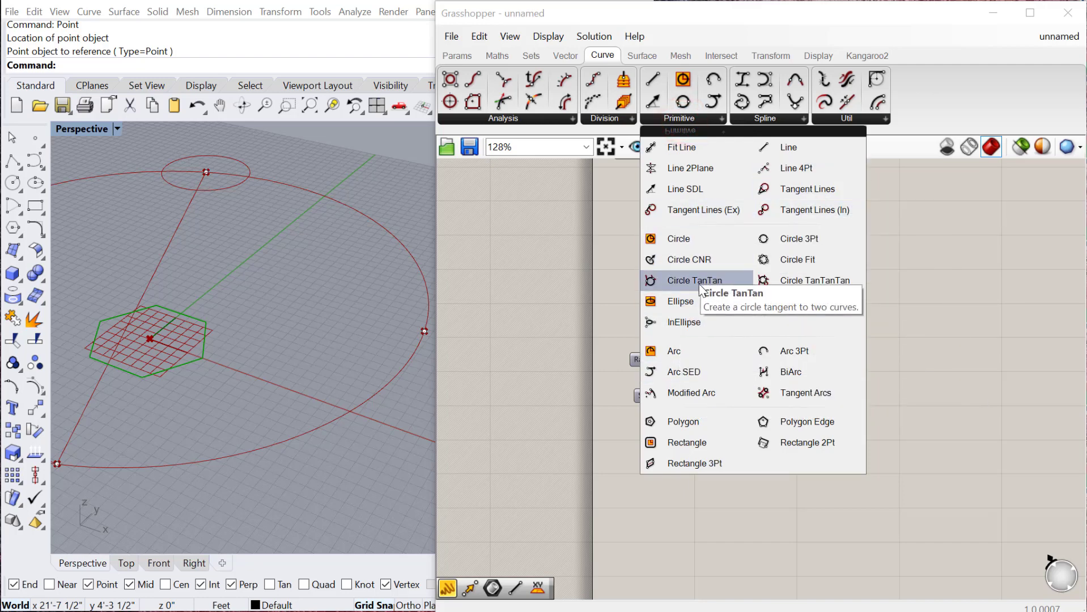
pyautogui.moveTo(793, 351)
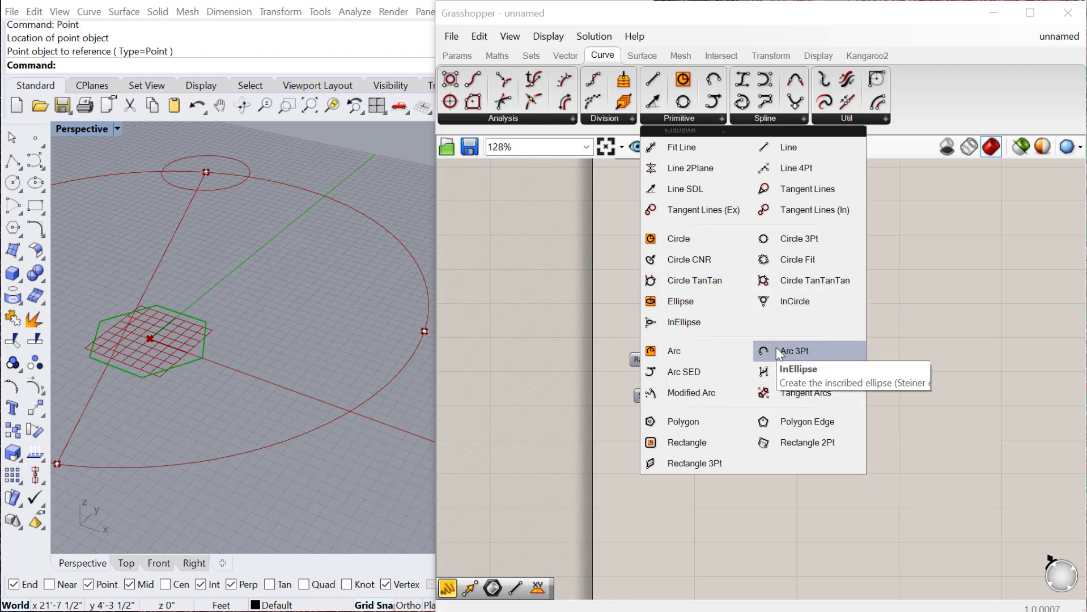
pyautogui.moveTo(806, 357)
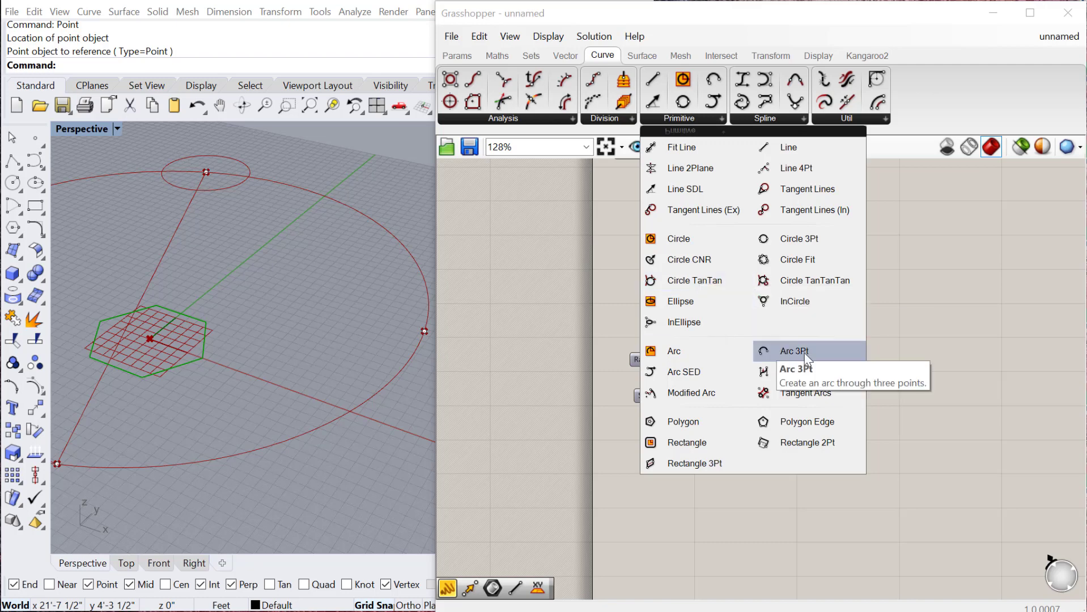
pyautogui.moveTo(686, 442)
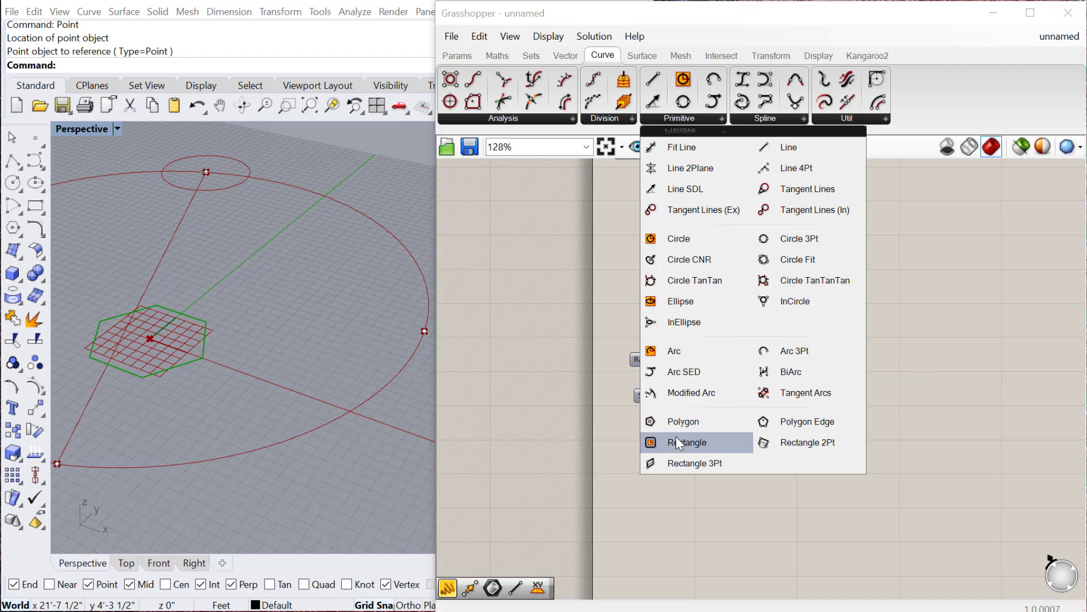
pyautogui.click(687, 442)
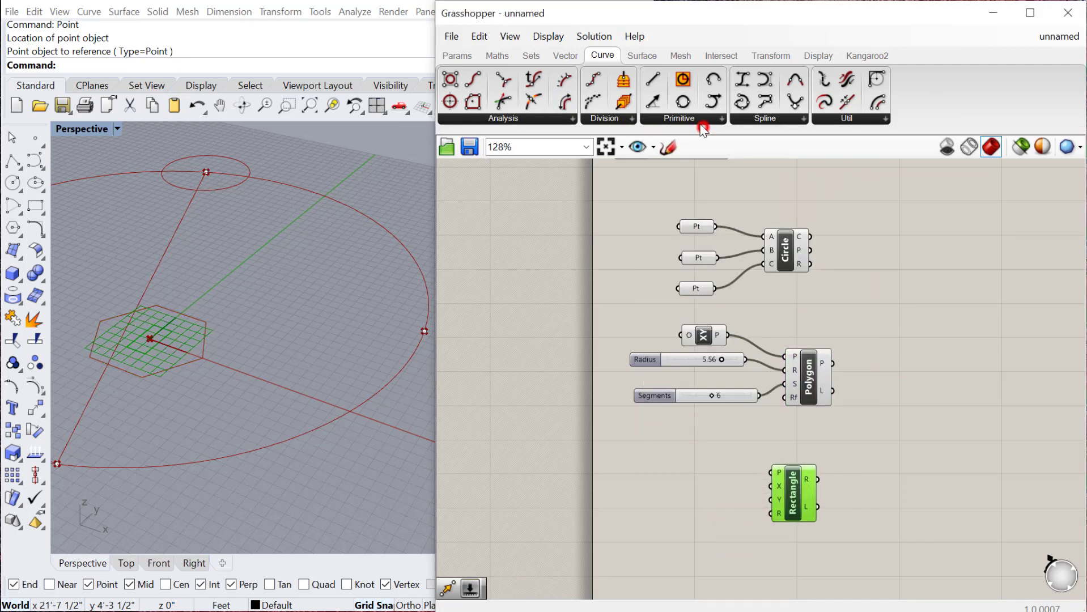
pyautogui.click(700, 128)
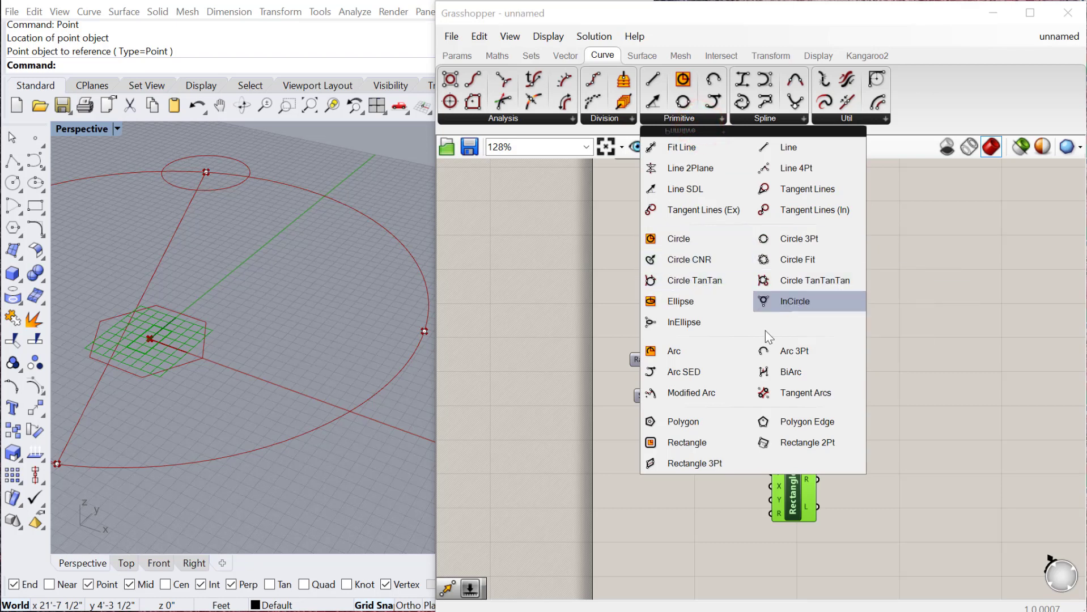
pyautogui.moveTo(808, 442)
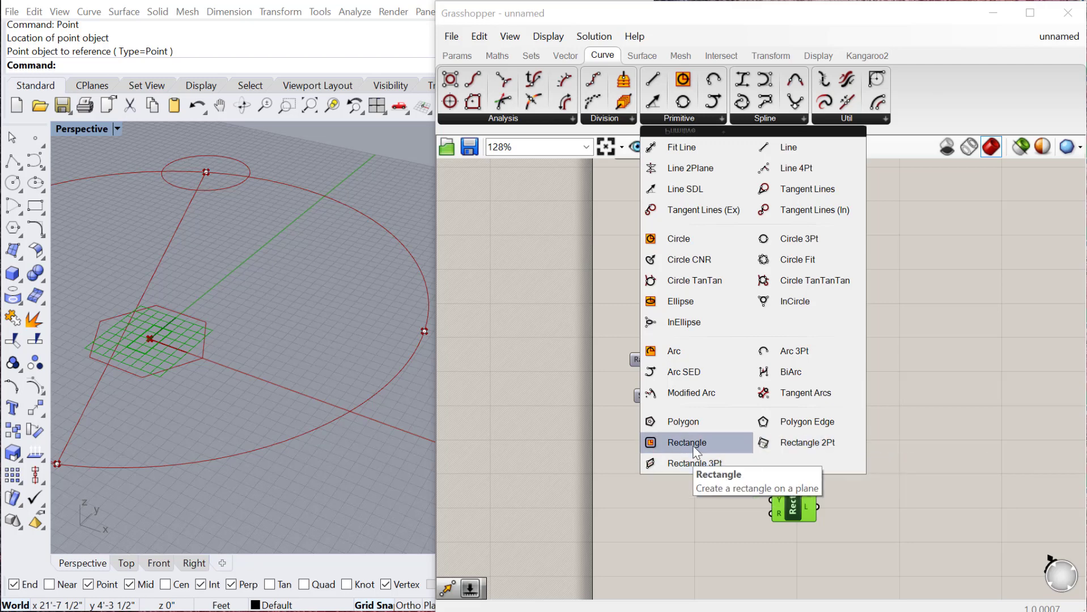
# - Wire the copied size slider into the Rectangle's X Size input
pyautogui.click(686, 442)
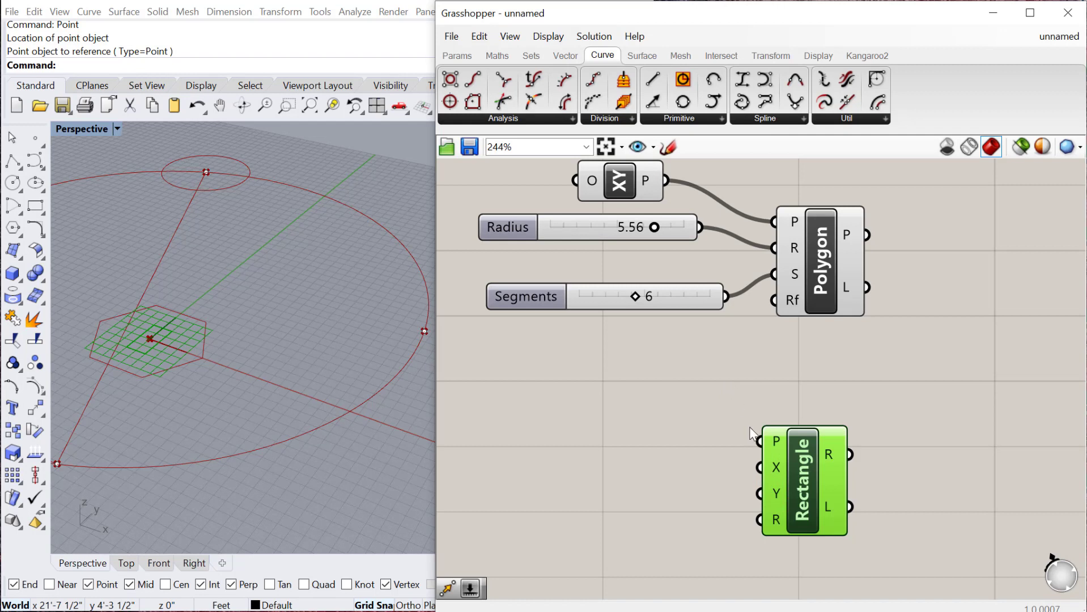
pyautogui.moveTo(628, 187)
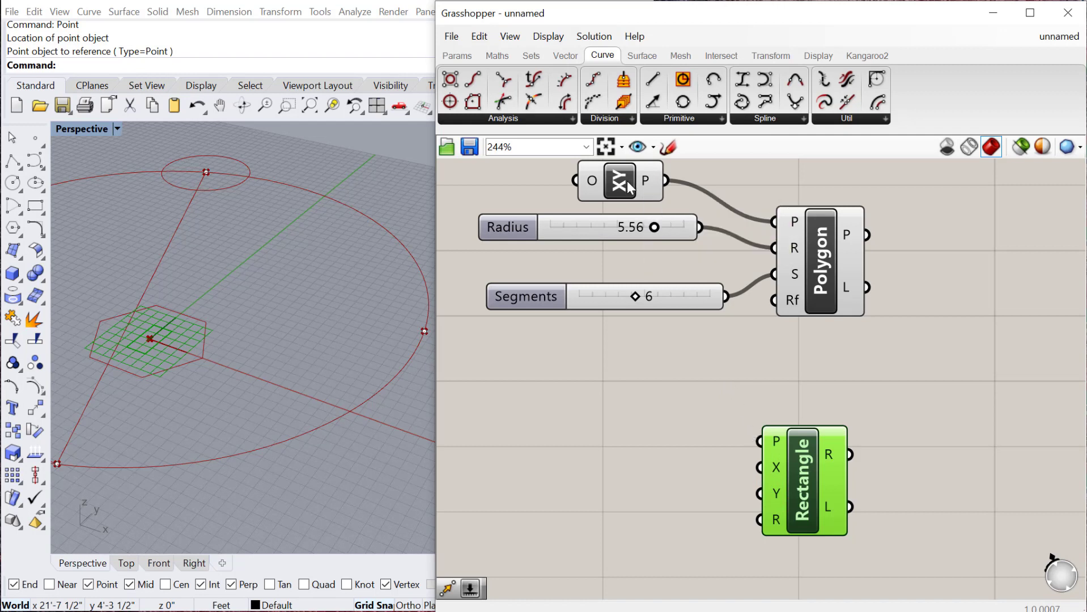
pyautogui.moveTo(773, 485)
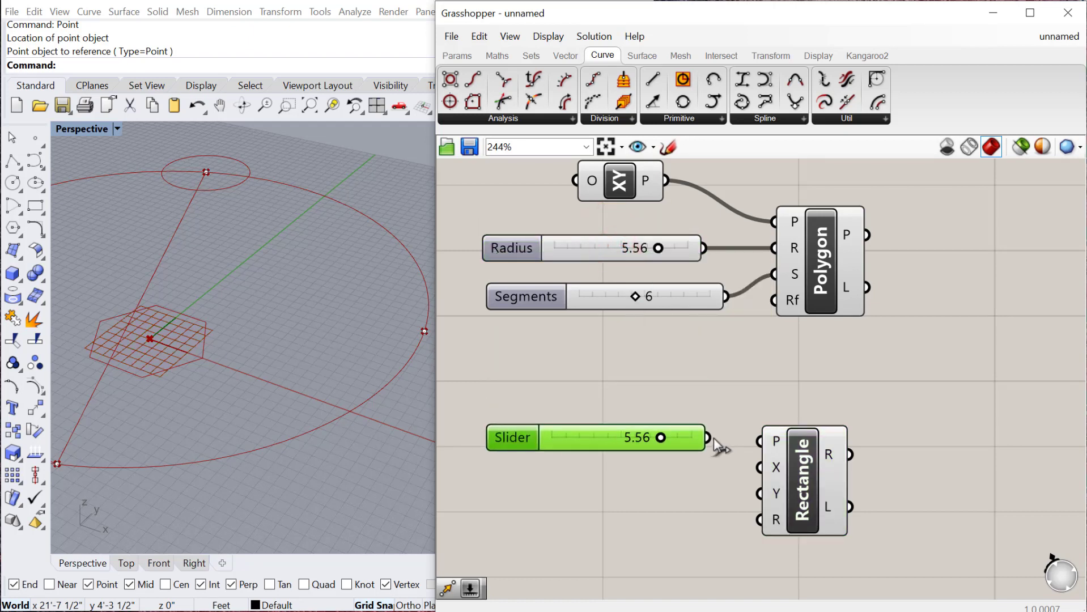
pyautogui.moveTo(706, 438); pyautogui.dragTo(758, 467)
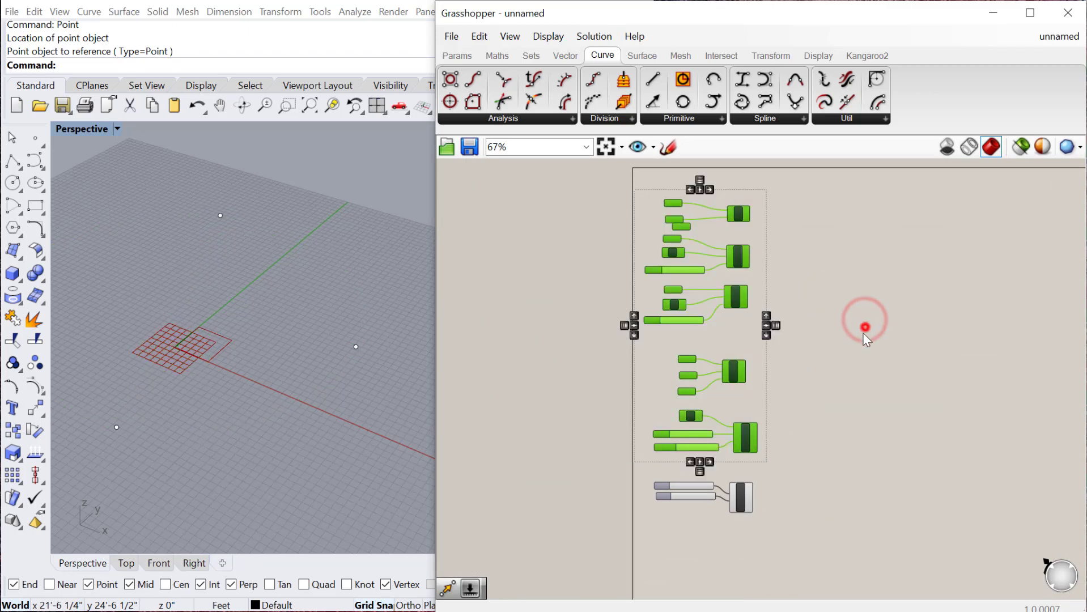
pyautogui.scroll(3)
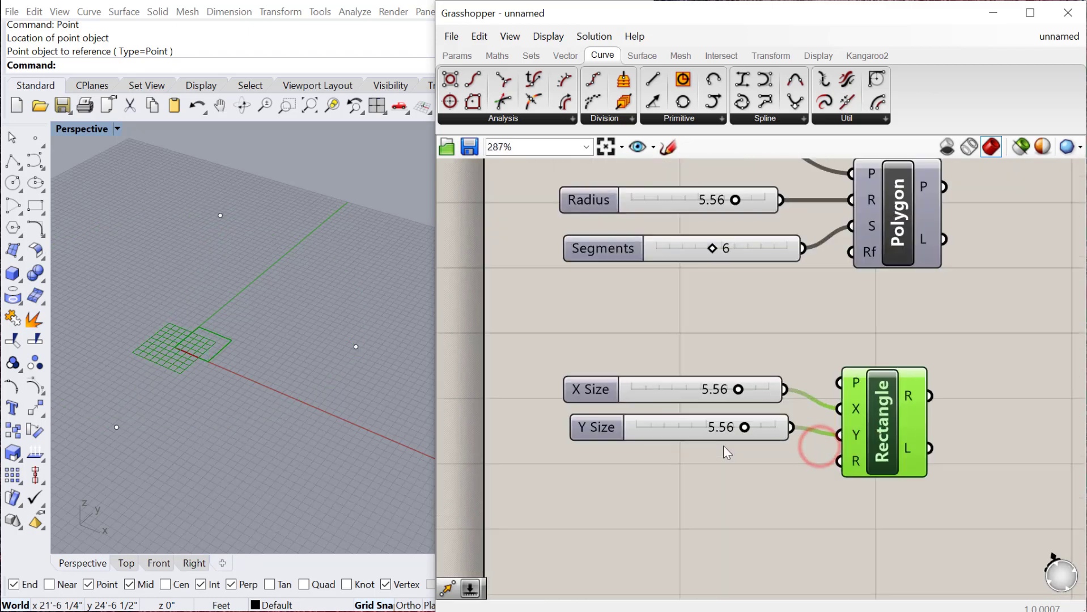
pyautogui.scroll(-3)
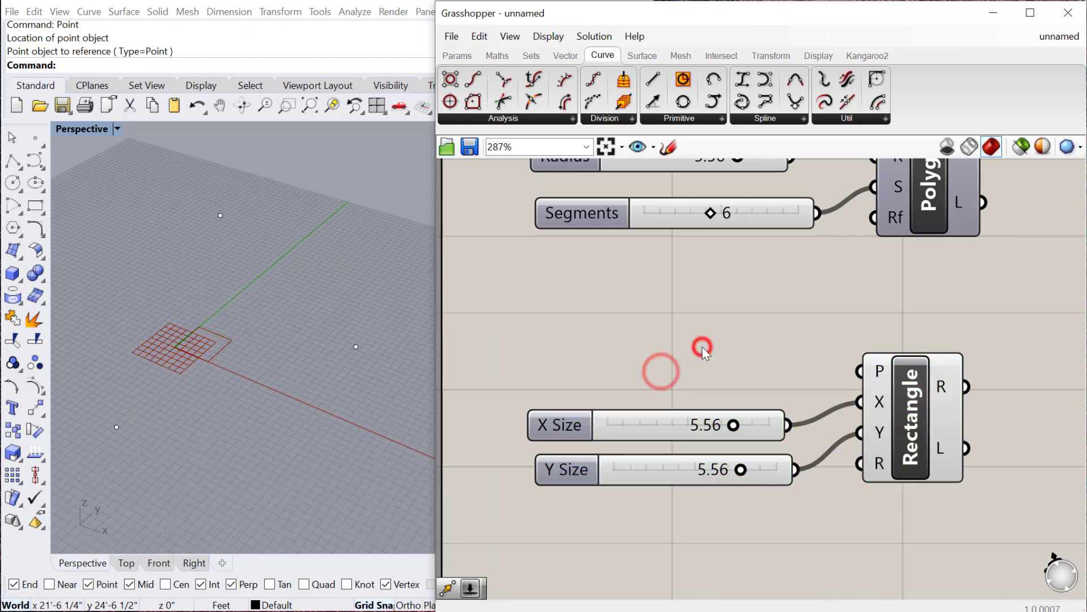